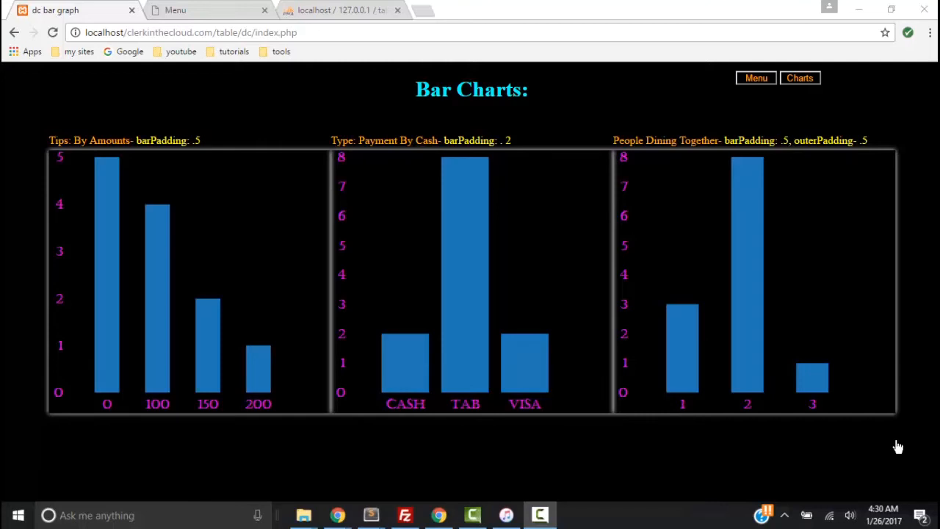
{"action": "mouse_move", "coordinate": [370, 514]}
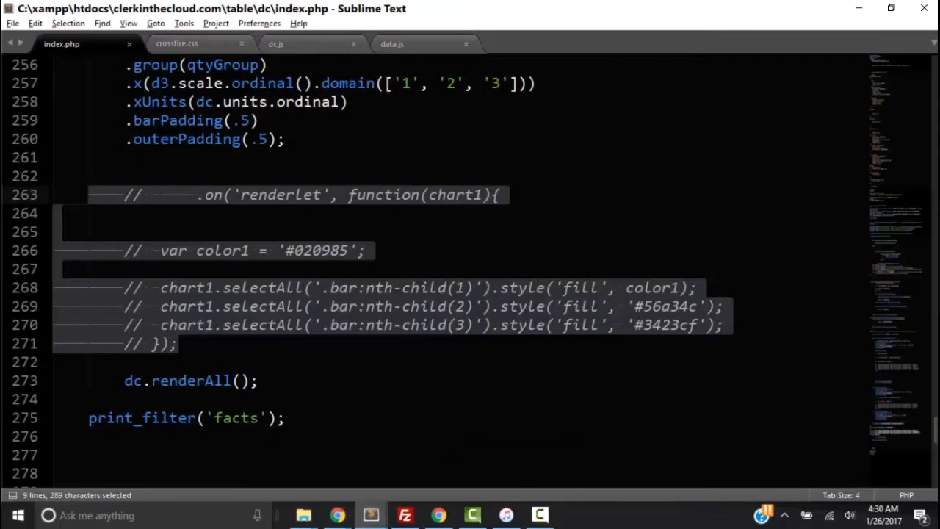
Select chart1's commented renderlet block (lines 215–224) and uncomment it.
{"action": "scroll", "scroll_direction": "up", "scroll_amount": 3}
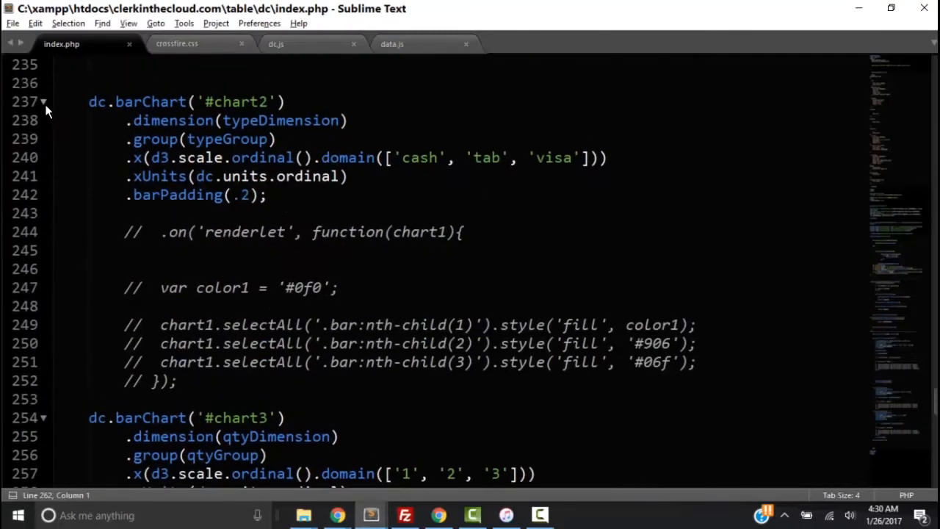
{"action": "scroll", "scroll_direction": "up", "scroll_amount": 3}
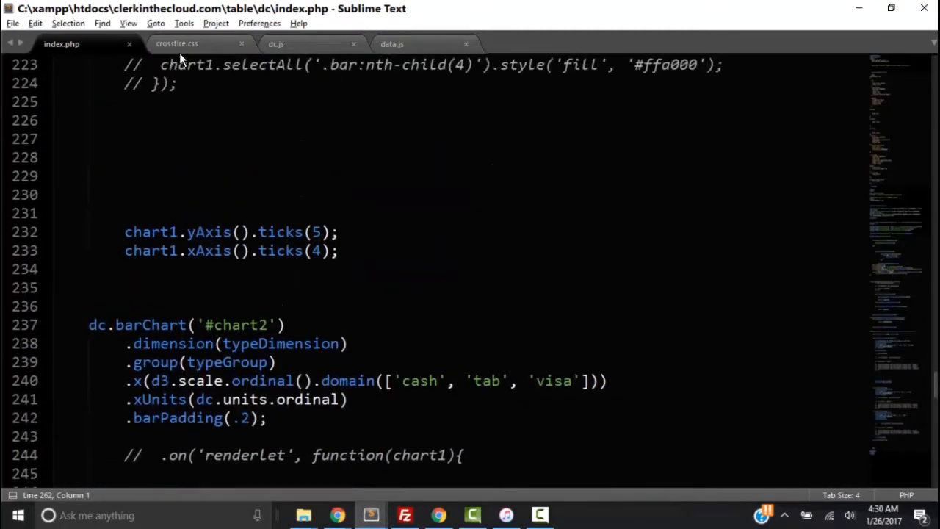
{"action": "scroll", "scroll_direction": "up", "scroll_amount": 3}
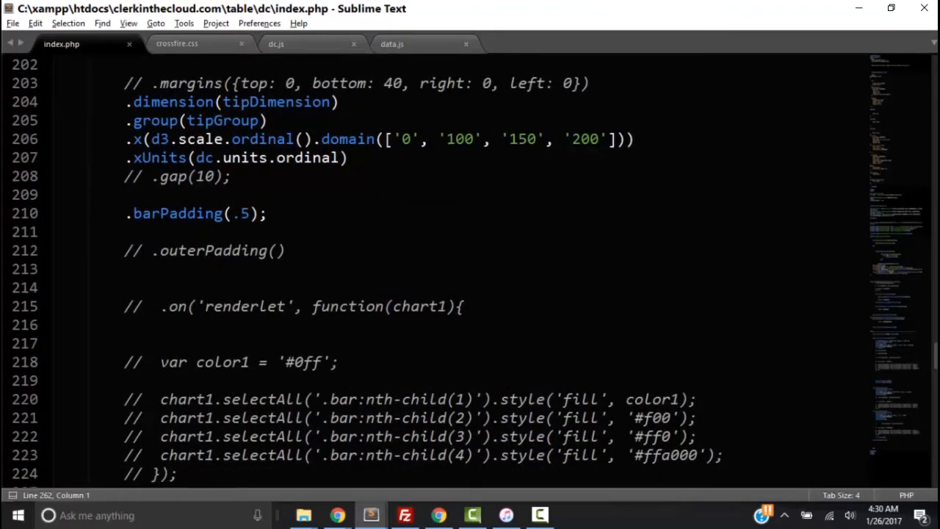
{"action": "left_click", "coordinate": [129, 307]}
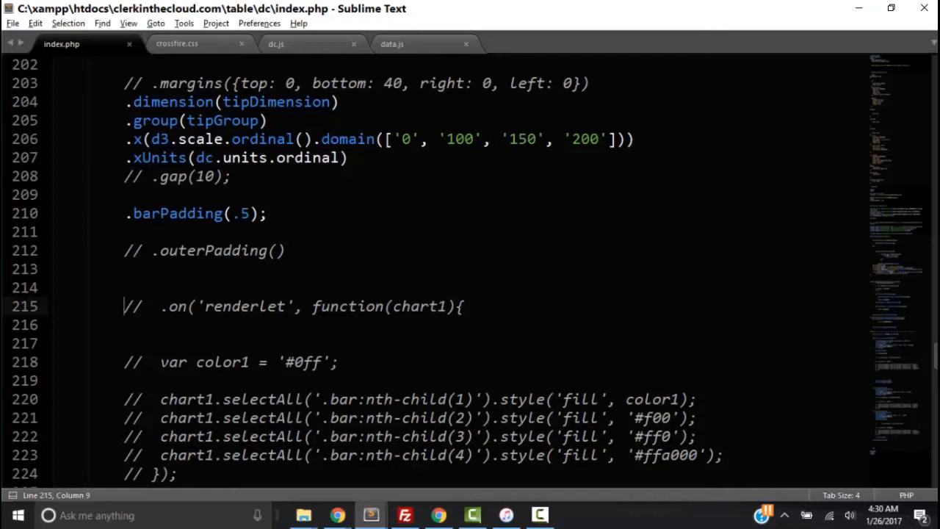
{"action": "scroll", "scroll_direction": "down", "scroll_amount": 3}
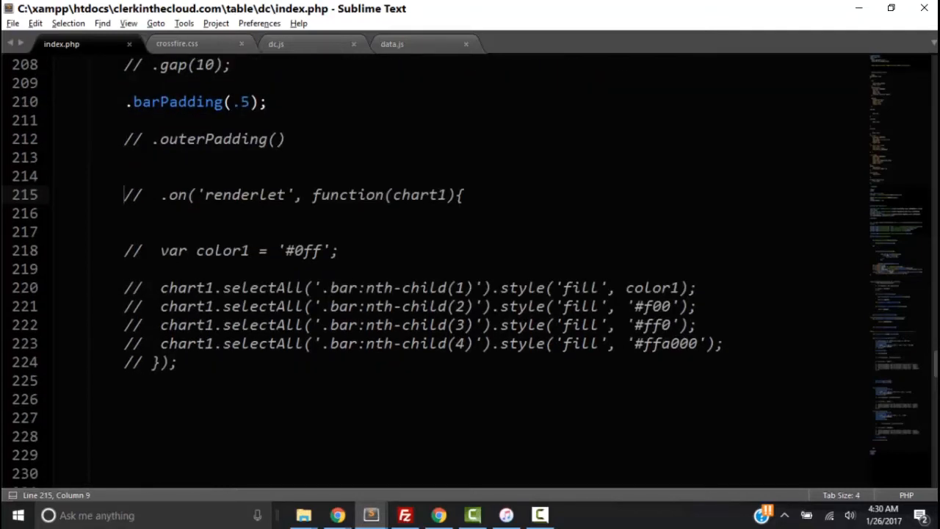
{"action": "left_click_drag", "start_coordinate": [123, 194], "coordinate": [176, 361]}
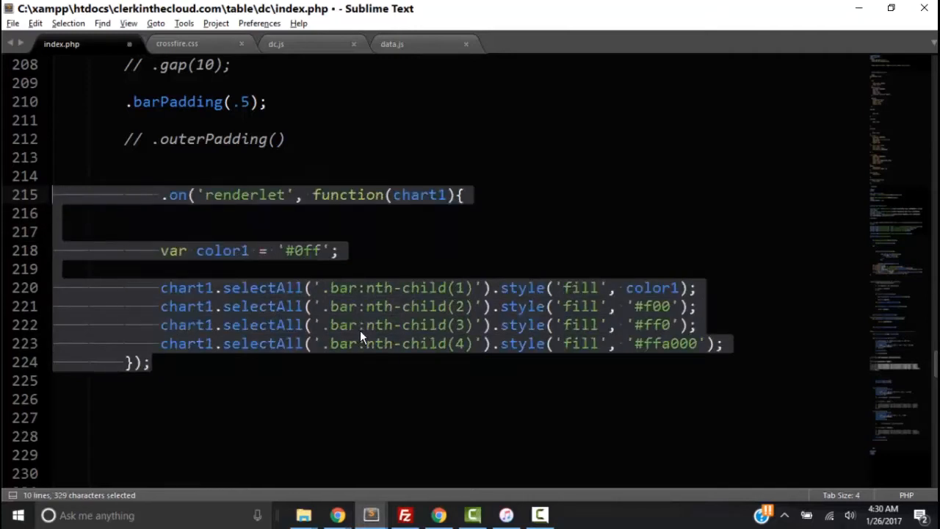
{"action": "left_click", "coordinate": [88, 399]}
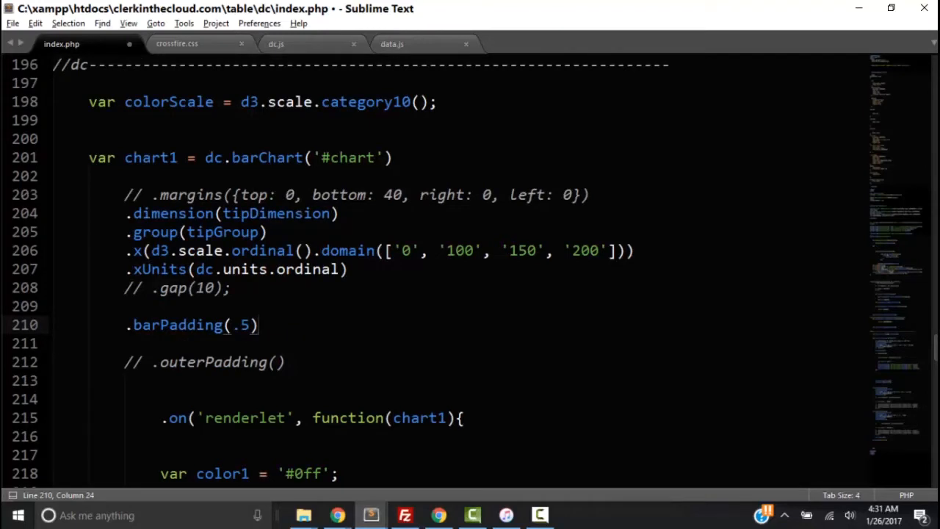
Scroll down through index.php after removing the semicolon following .barPadding(.5).
{"action": "scroll", "scroll_direction": "down", "scroll_amount": 3}
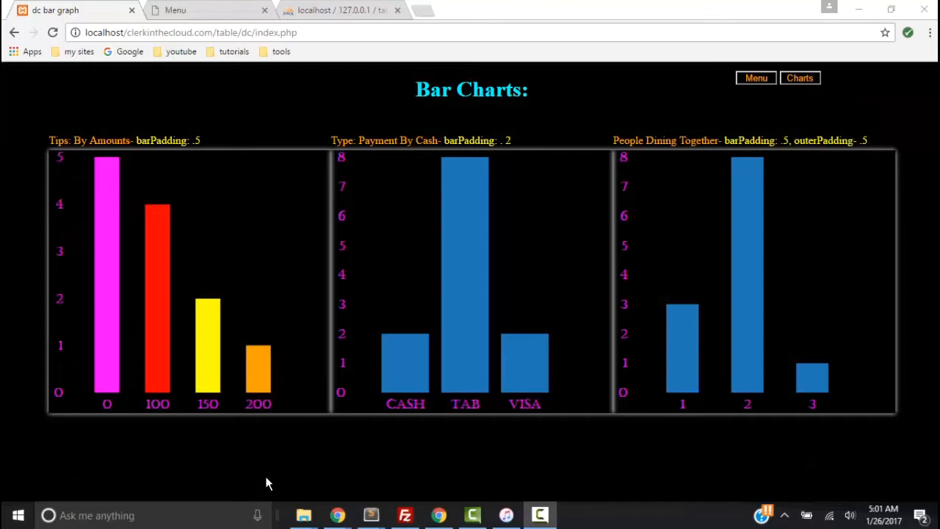
Inspect the first chart in DevTools and expand the page body element.
{"action": "right_click", "coordinate": [309, 276]}
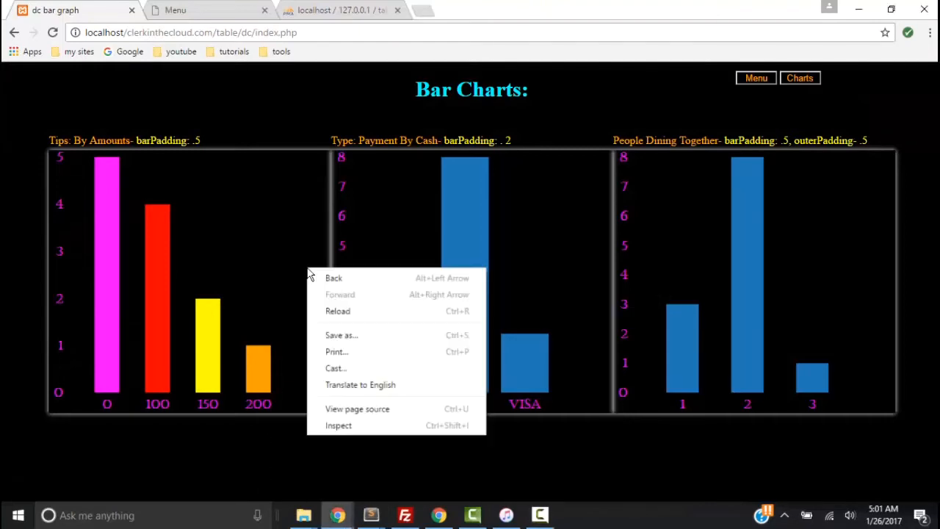
{"action": "left_click", "coordinate": [337, 425]}
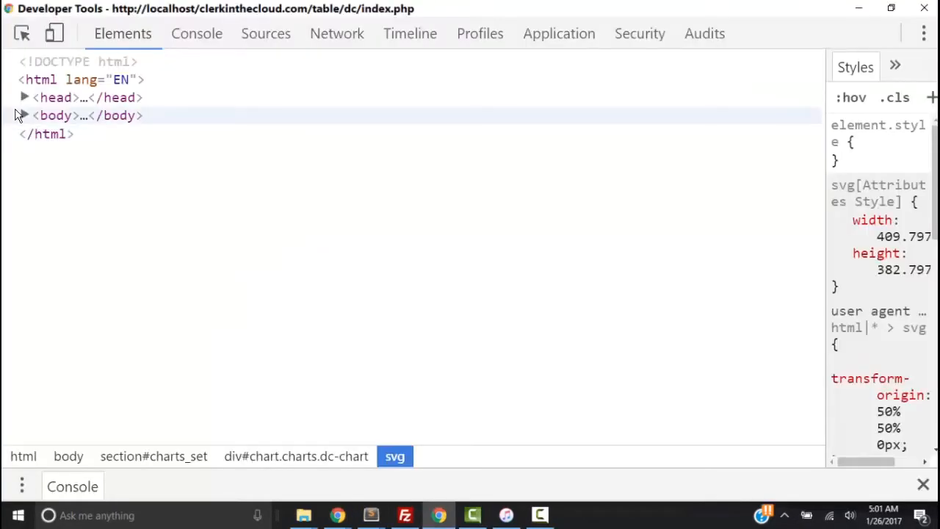
{"action": "left_click", "coordinate": [23, 114]}
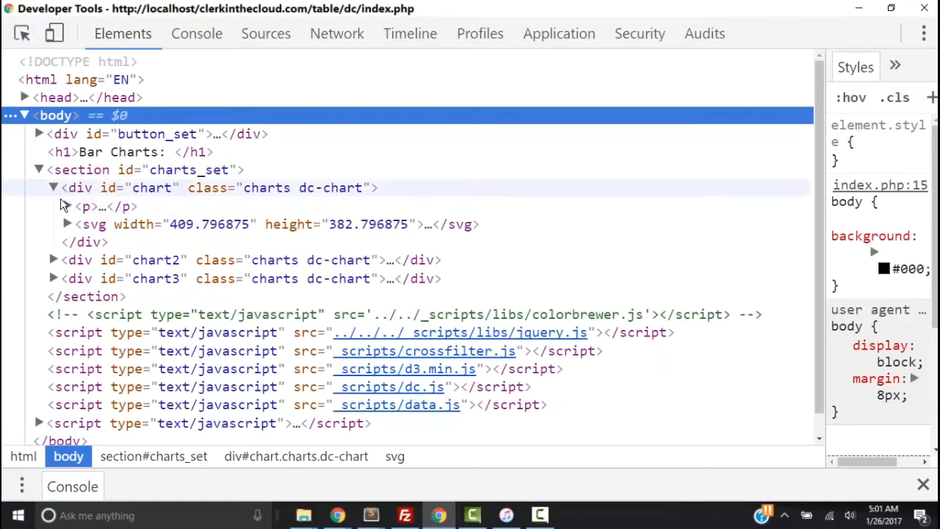
{"action": "mouse_move", "coordinate": [65, 243]}
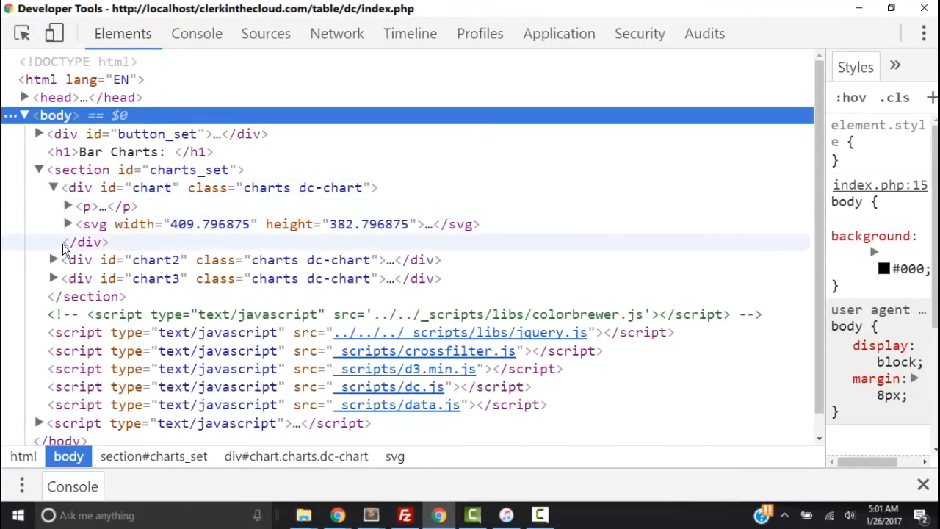
Expand div#chart > svg > g > g.chart-body > g.stack _0 to reveal the bar rects and their fills.
{"action": "left_click", "coordinate": [68, 223]}
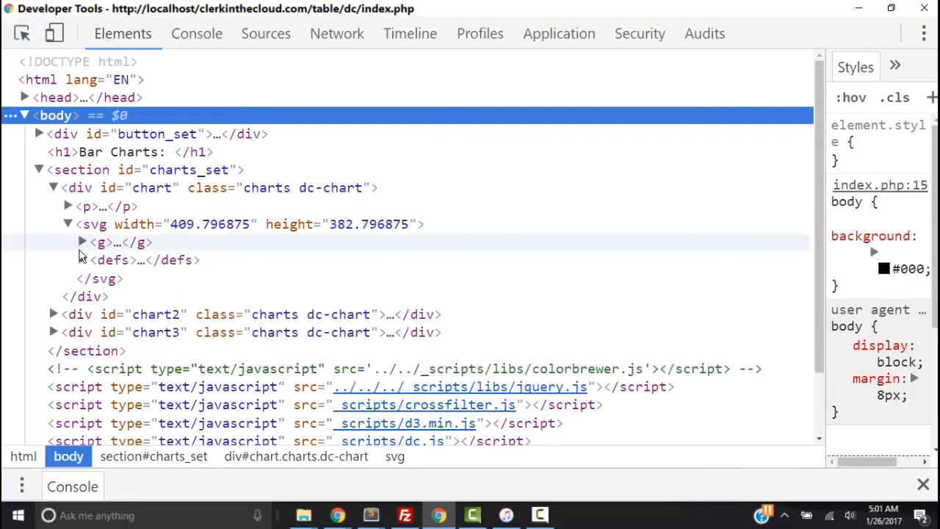
{"action": "left_click", "coordinate": [80, 242]}
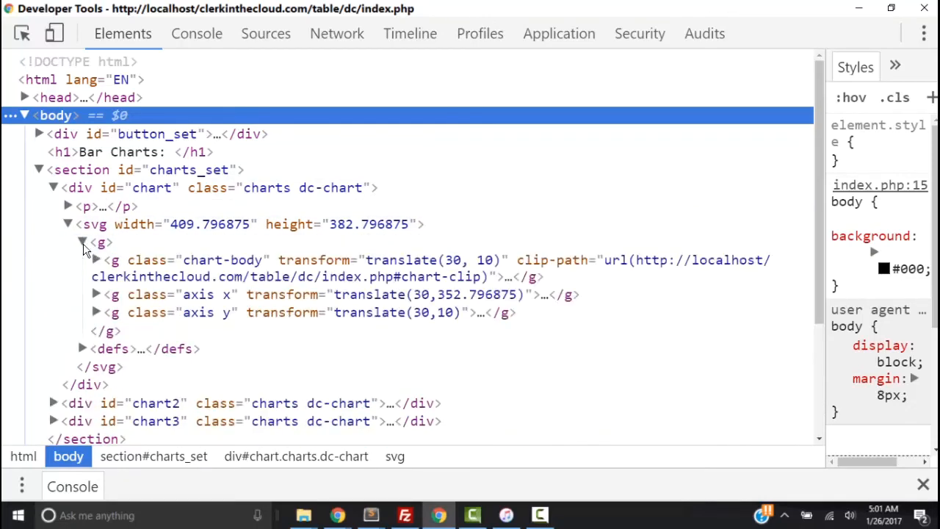
{"action": "left_click", "coordinate": [109, 258]}
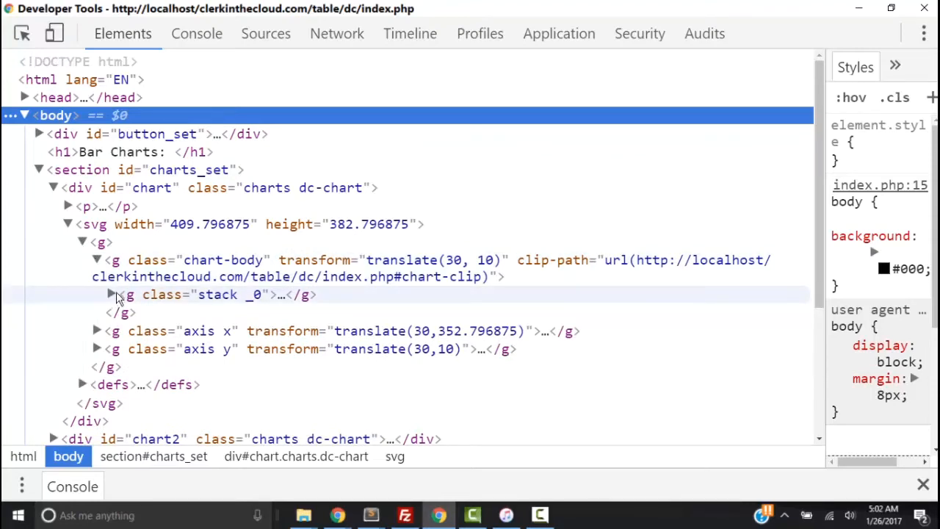
{"action": "left_click", "coordinate": [109, 293]}
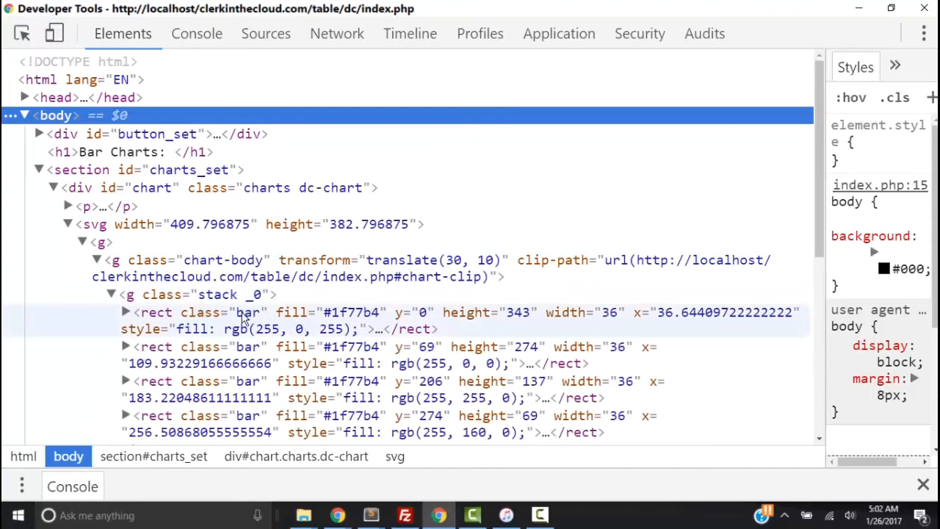
{"action": "scroll", "scroll_direction": "down", "scroll_amount": 3}
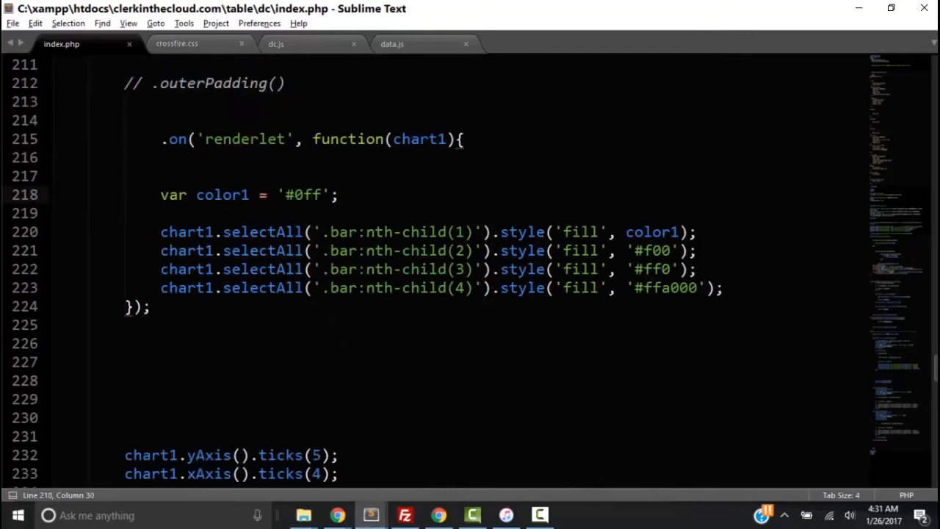
Change chart1's color1 value from '#0ff' to '#f0f' and save index.php.
{"action": "key", "text": "Backspace"}
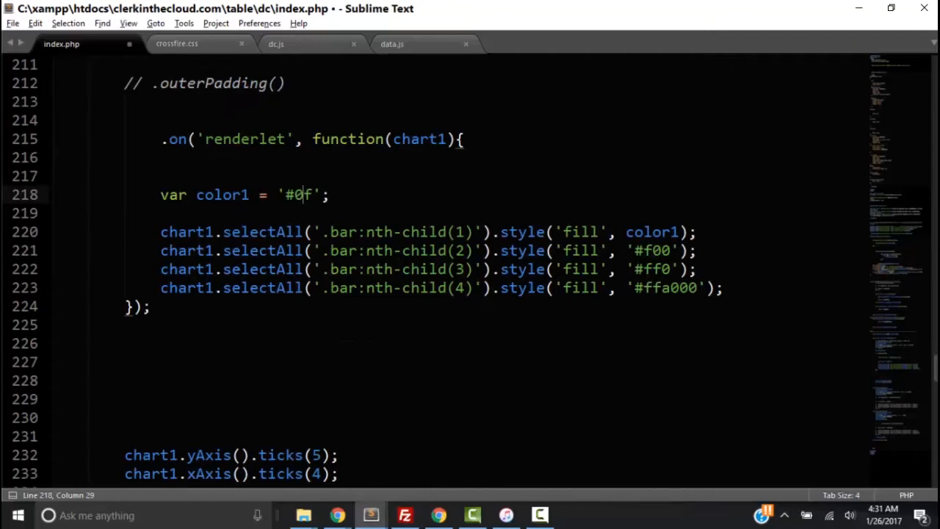
{"action": "key", "text": "Backspace"}
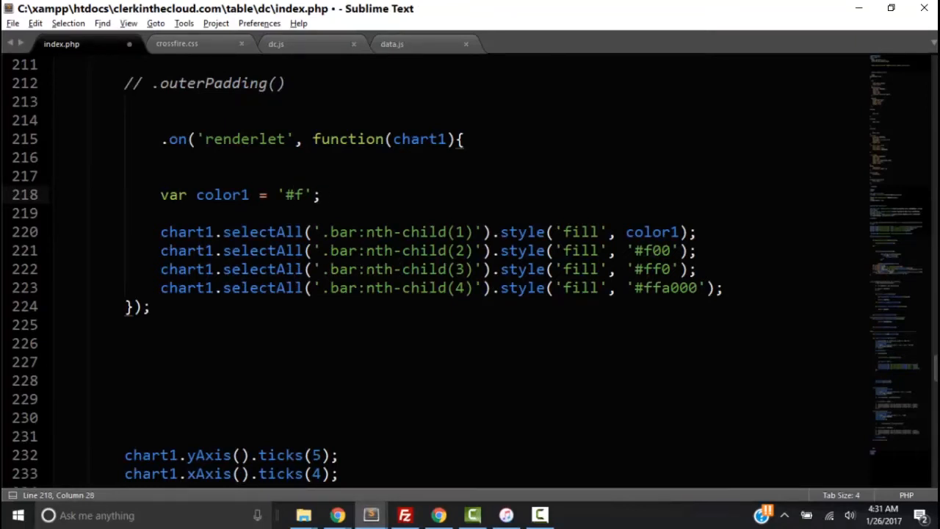
{"action": "type", "text": "f"}
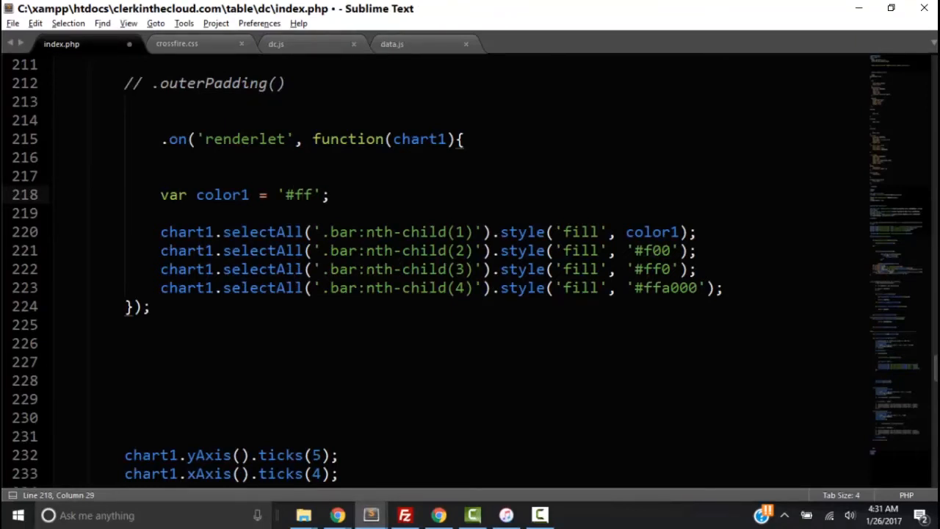
{"action": "type", "text": "0f"}
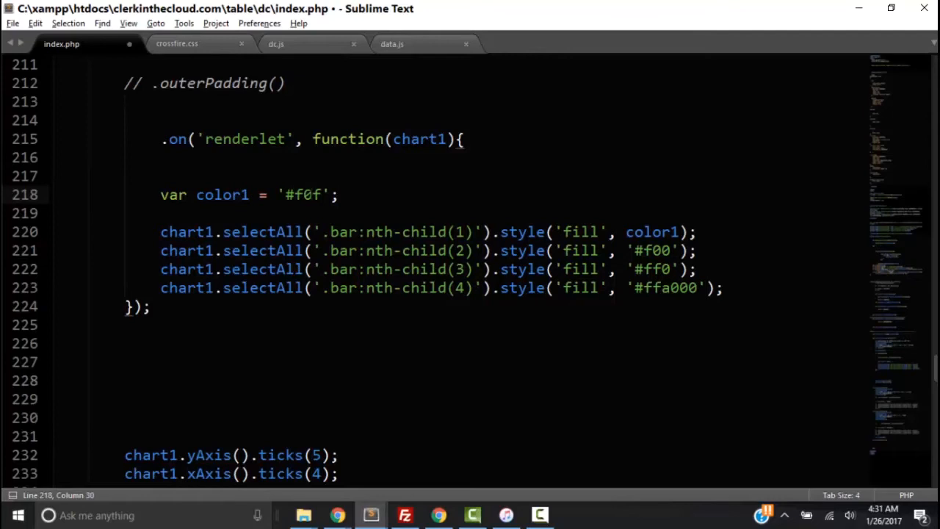
{"action": "key", "text": "ctrl+s"}
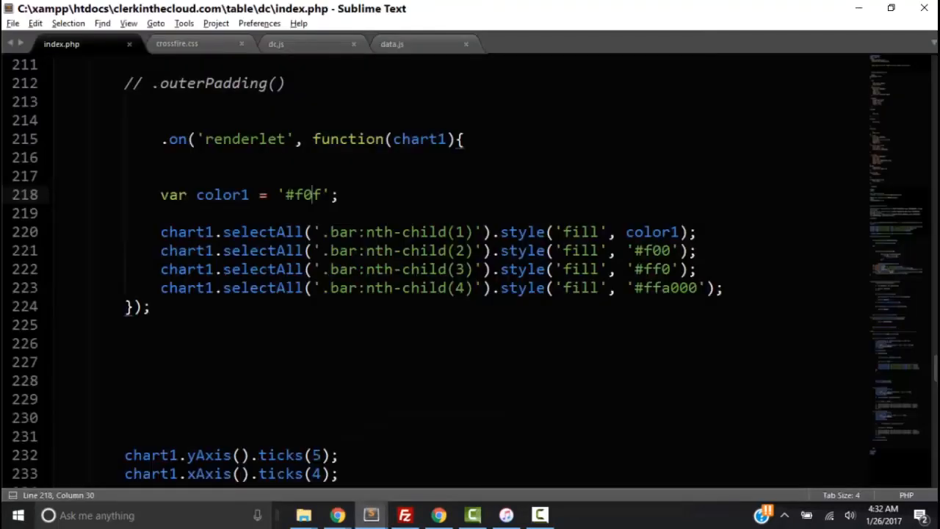
Remove the semicolon after chart2's .barPadding(.2), save index.php, and switch to the Chrome window.
{"action": "scroll", "scroll_direction": "down", "scroll_amount": 3}
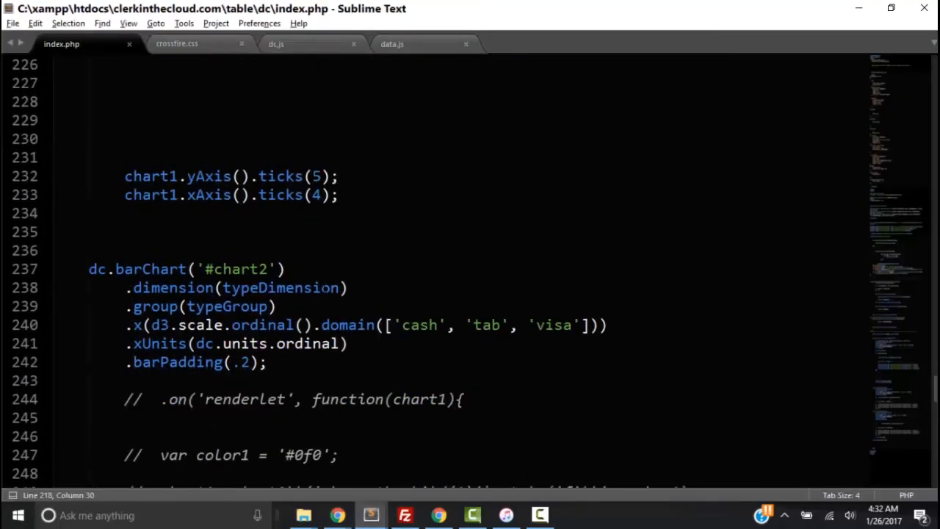
{"action": "scroll", "scroll_direction": "down", "scroll_amount": 3}
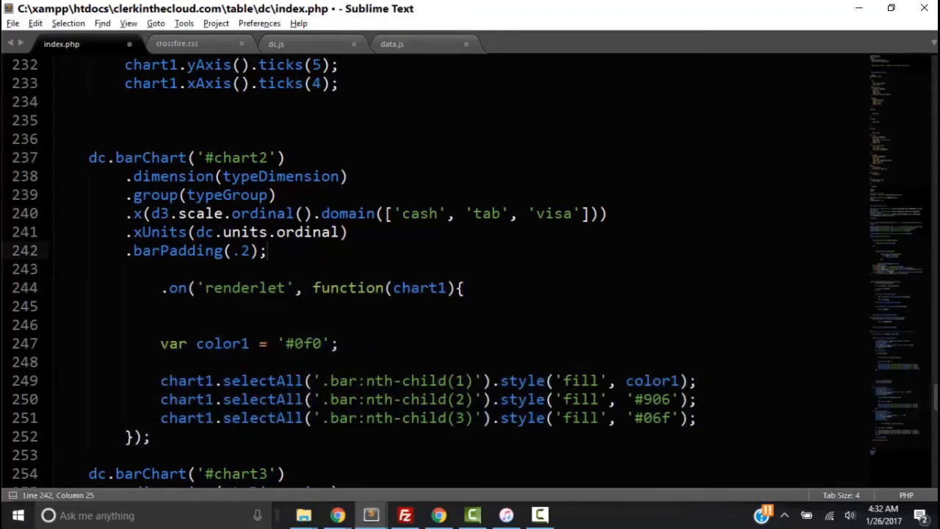
{"action": "key", "text": "Backspace"}
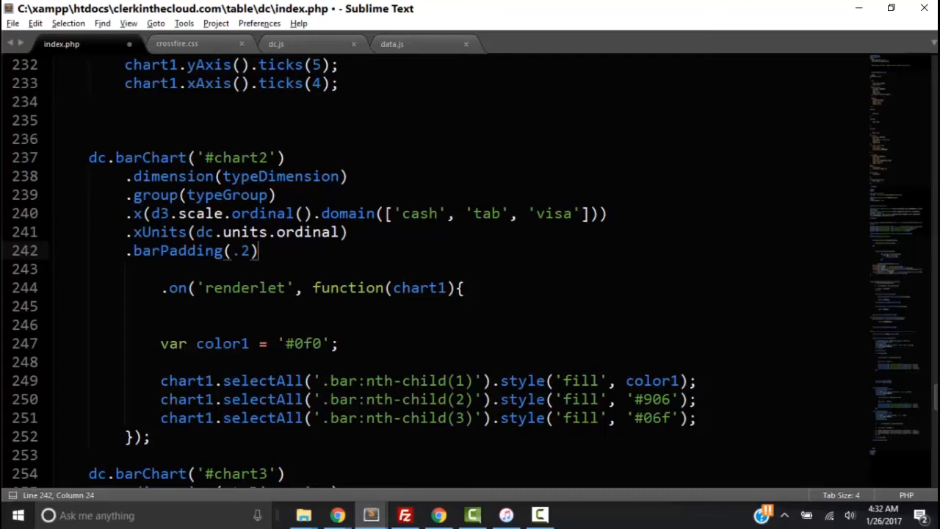
{"action": "key", "text": "ctrl+s"}
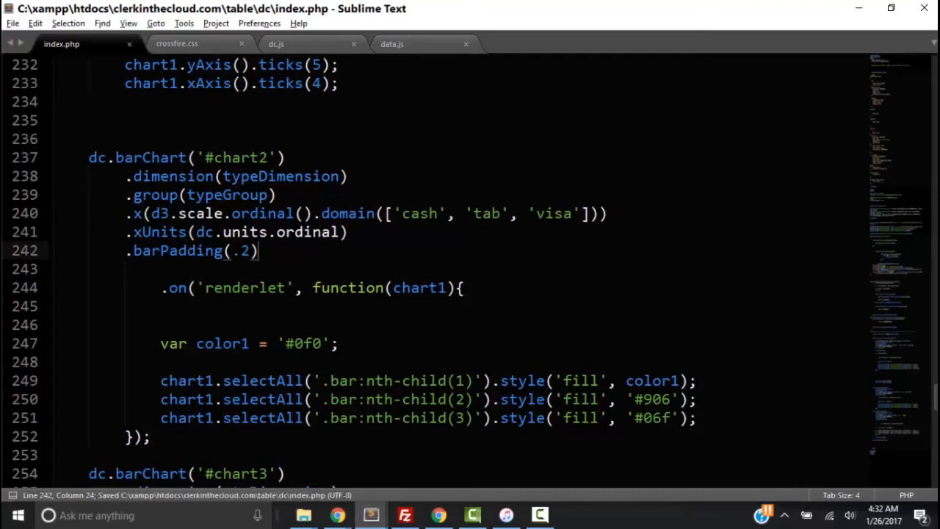
{"action": "mouse_move", "coordinate": [338, 514]}
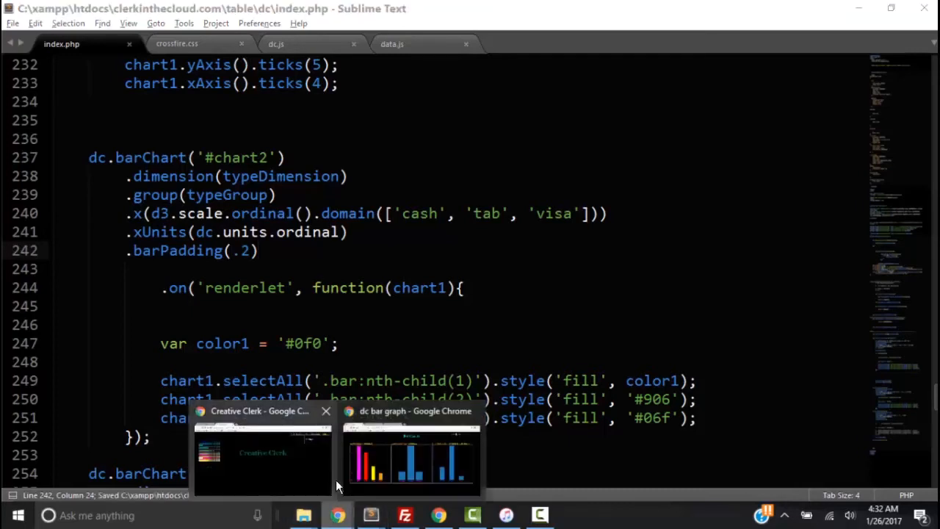
{"action": "left_click", "coordinate": [370, 514]}
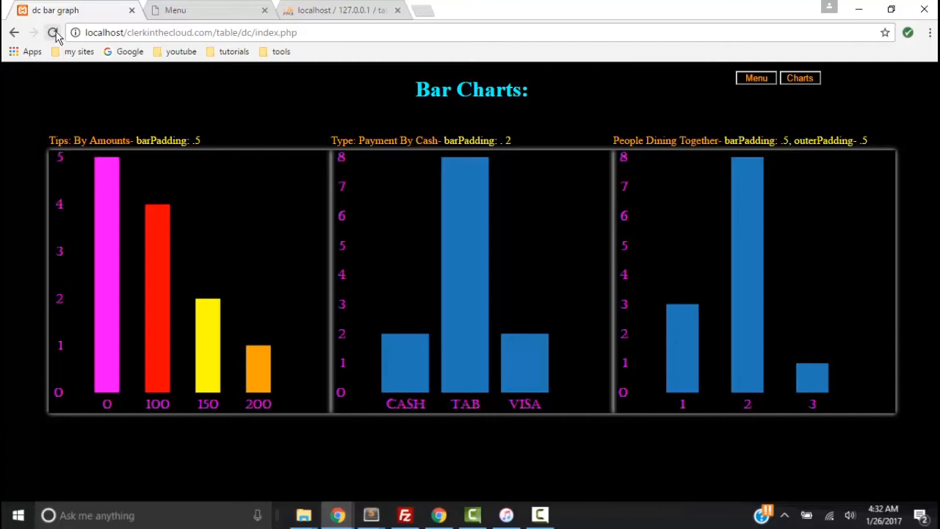
Reload the page, then delete the semicolon after chart3's .outerPadding(.5) and save index.php.
{"action": "left_click", "coordinate": [55, 32]}
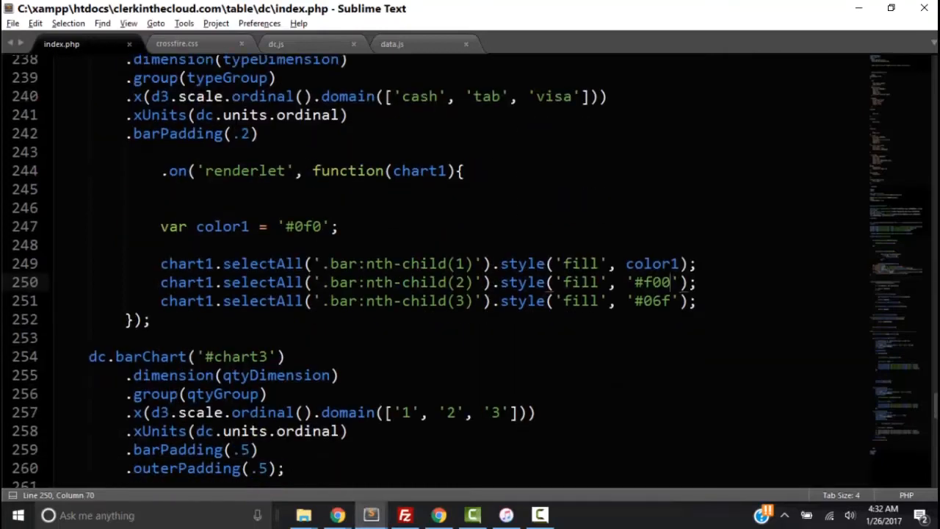
{"action": "scroll", "scroll_direction": "down", "scroll_amount": 3}
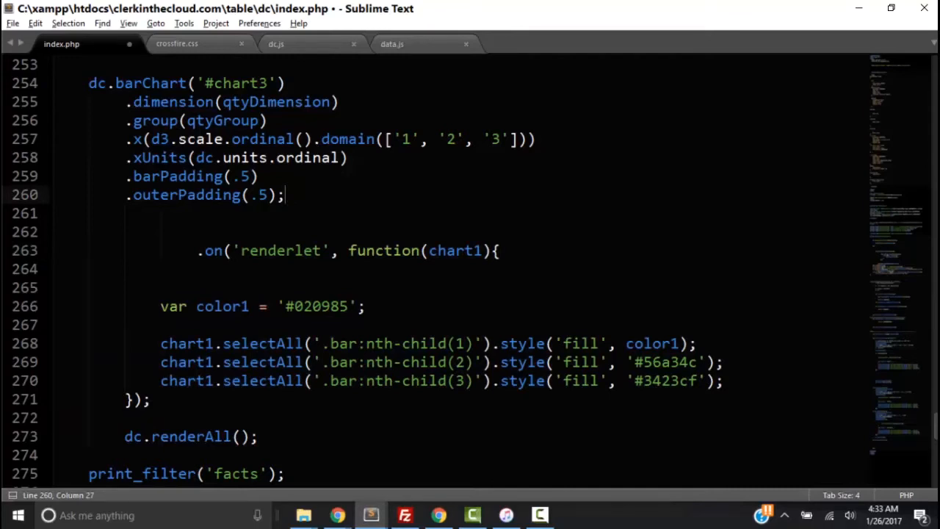
{"action": "key", "text": "Backspace"}
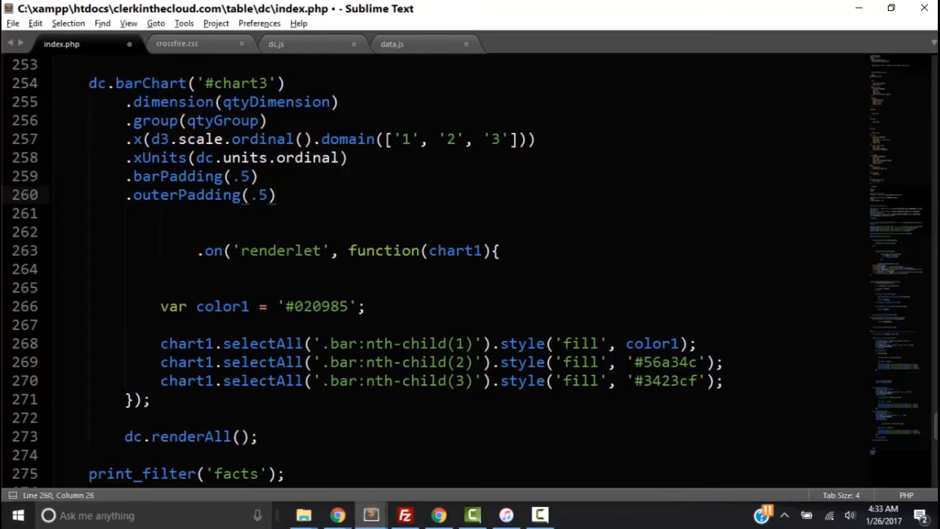
{"action": "key", "text": "ctrl+s"}
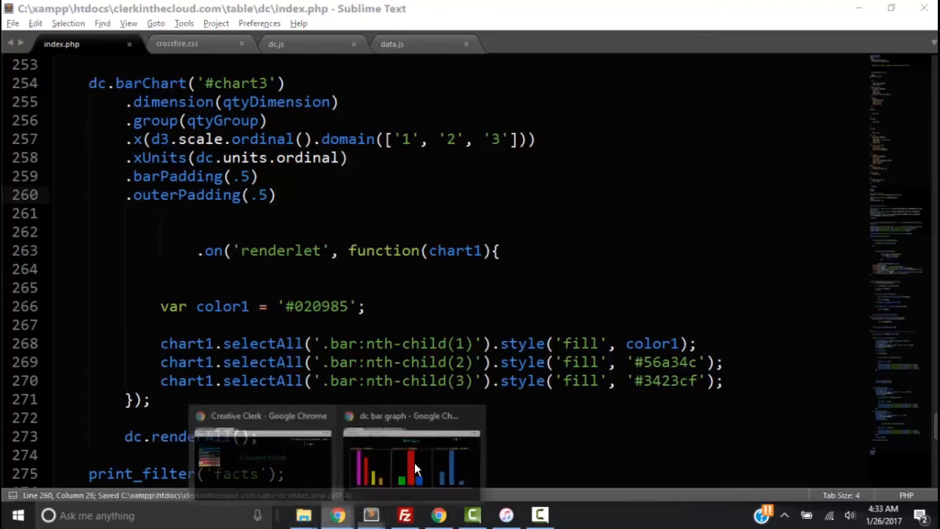
Reload the Chrome page to see chart2 green, red and blue, then return to chart2's renderlet code.
{"action": "left_click", "coordinate": [411, 452]}
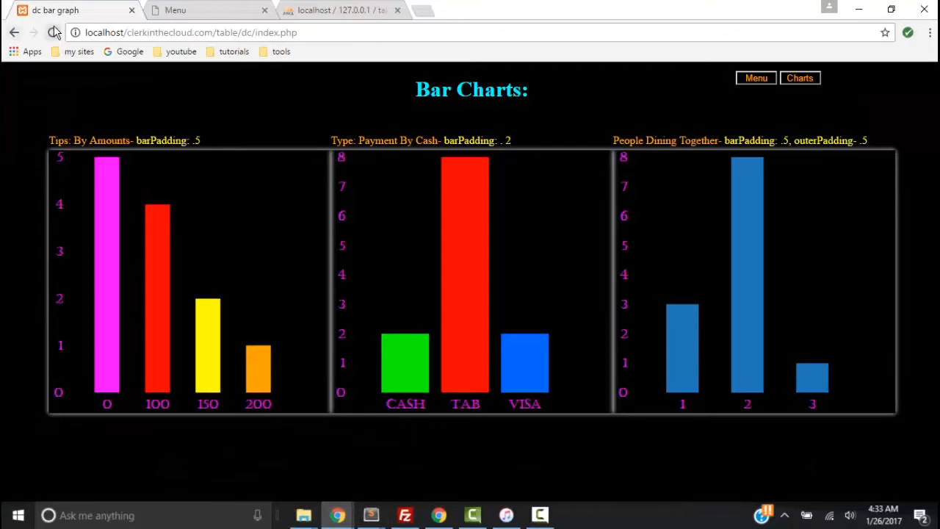
{"action": "left_click", "coordinate": [53, 33]}
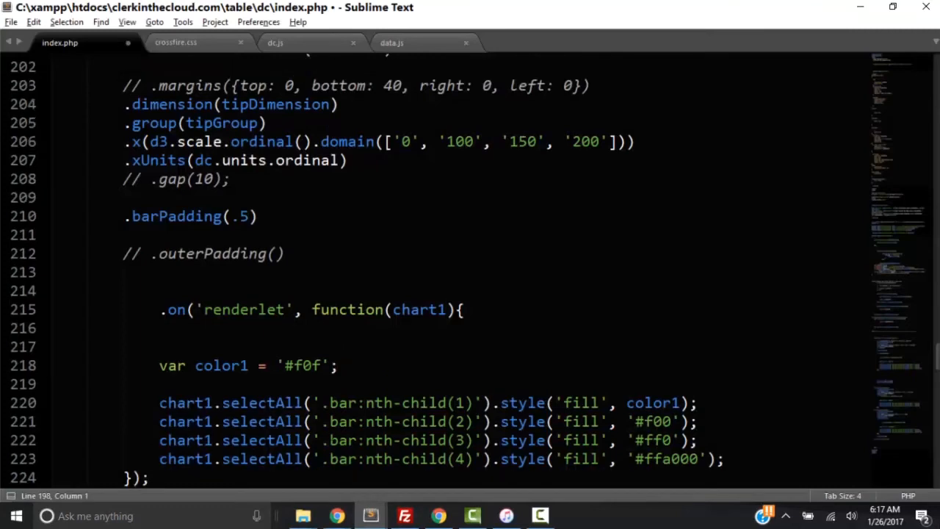
{"action": "scroll", "scroll_direction": "up", "scroll_amount": 3}
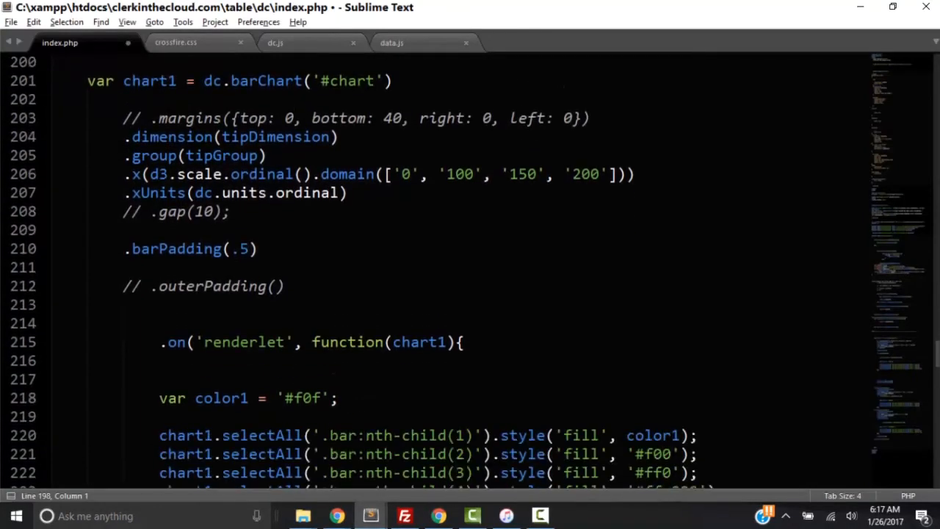
{"action": "scroll", "scroll_direction": "down", "scroll_amount": 3}
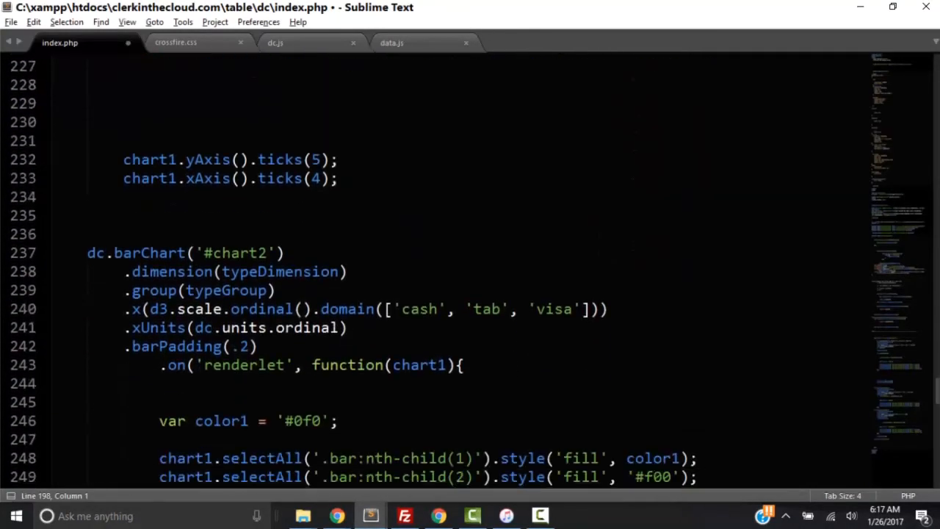
{"action": "scroll", "scroll_direction": "down", "scroll_amount": 3}
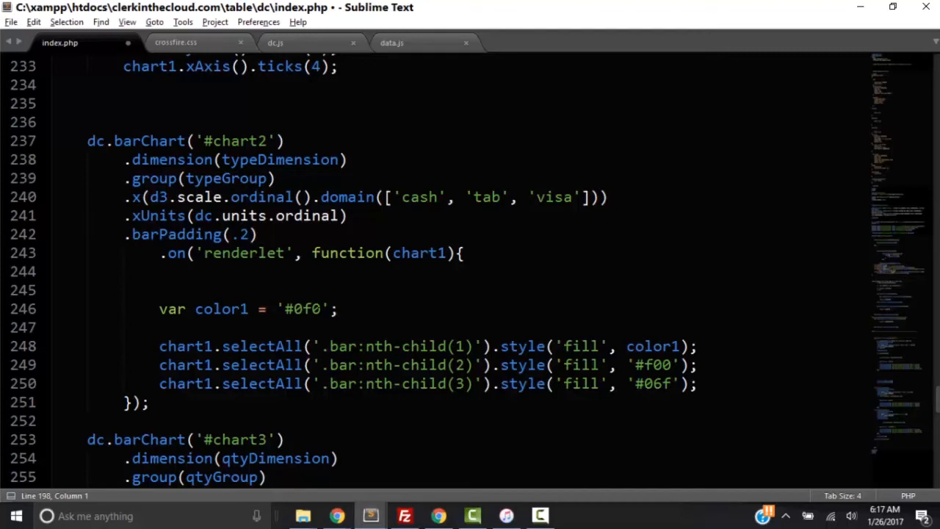
Set color1 to '#00f', then duplicate the declaration line into color2 and color3 variables.
{"action": "left_click", "coordinate": [320, 308]}
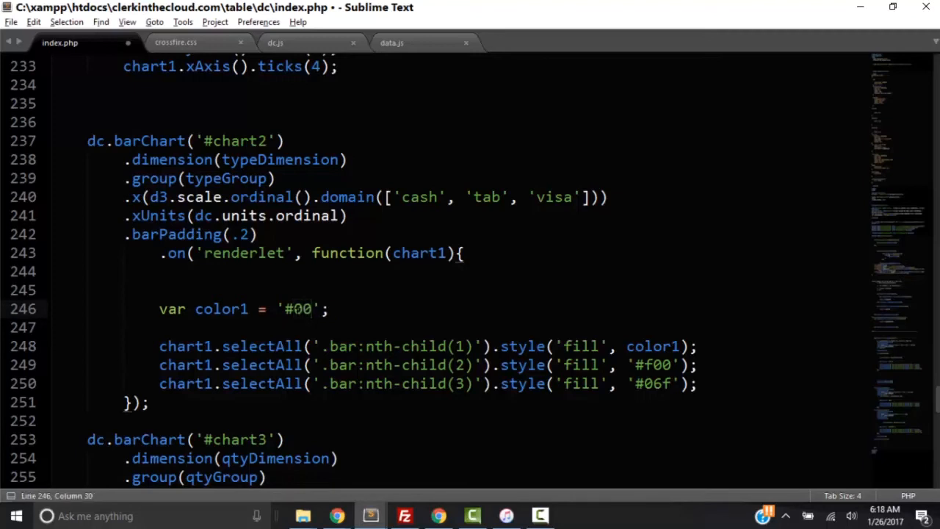
{"action": "type", "text": "f"}
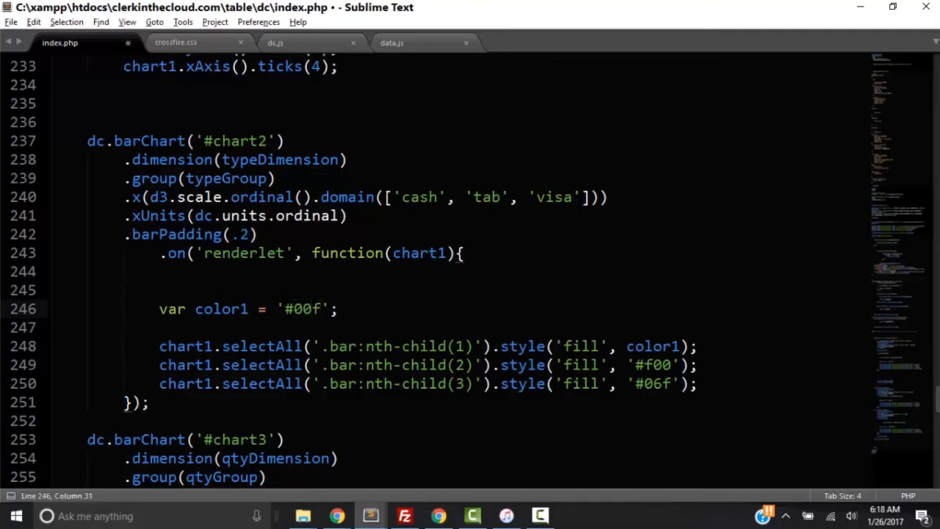
{"action": "triple_click", "coordinate": [221, 308]}
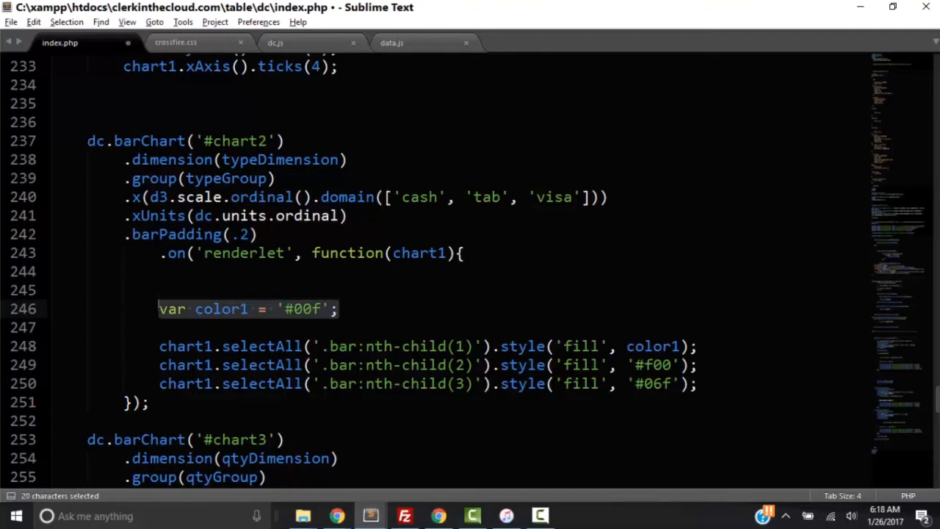
{"action": "key", "text": "ctrl+c"}
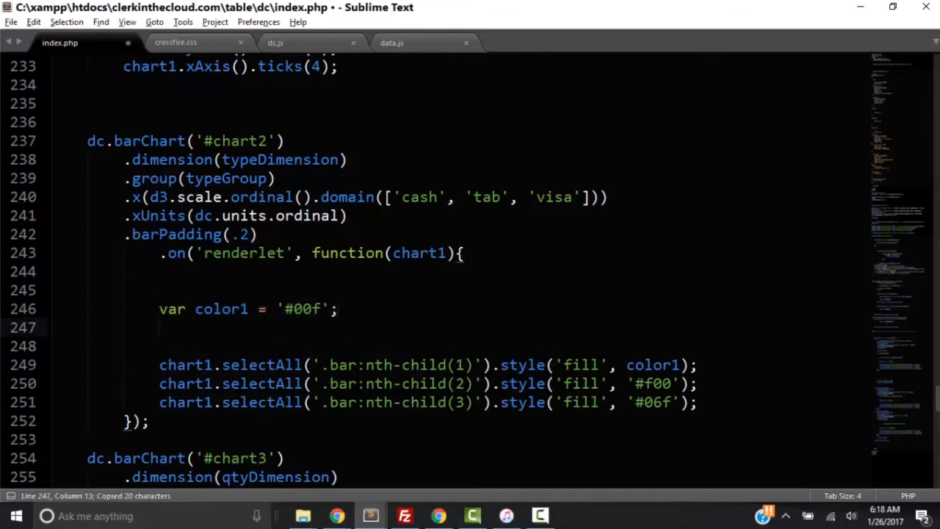
{"action": "key", "text": "ctrl+v"}
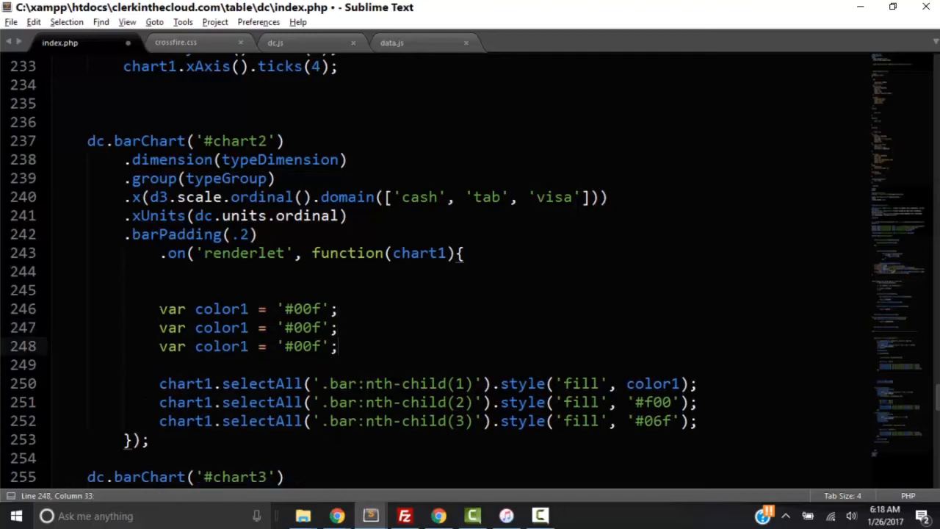
{"action": "left_click", "coordinate": [243, 328]}
{"action": "type", "text": "2"}
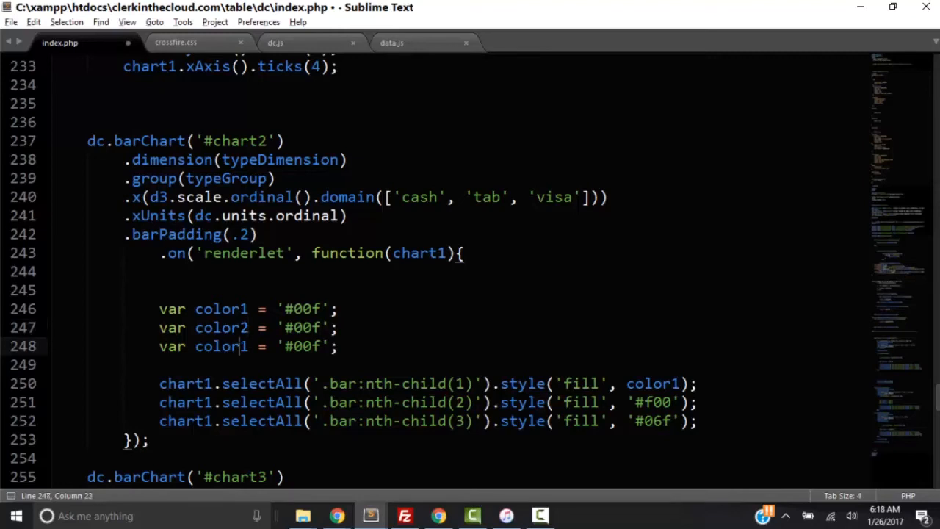
{"action": "type", "text": "3"}
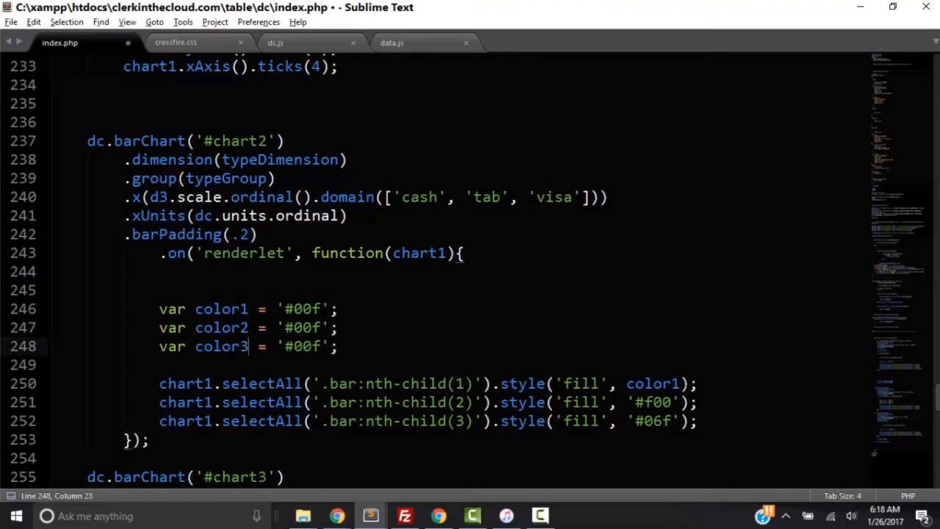
Copy '#f00' from the second bar's fill into color2 and select color3's value to replace with '#06f'.
{"action": "double_click", "coordinate": [653, 402]}
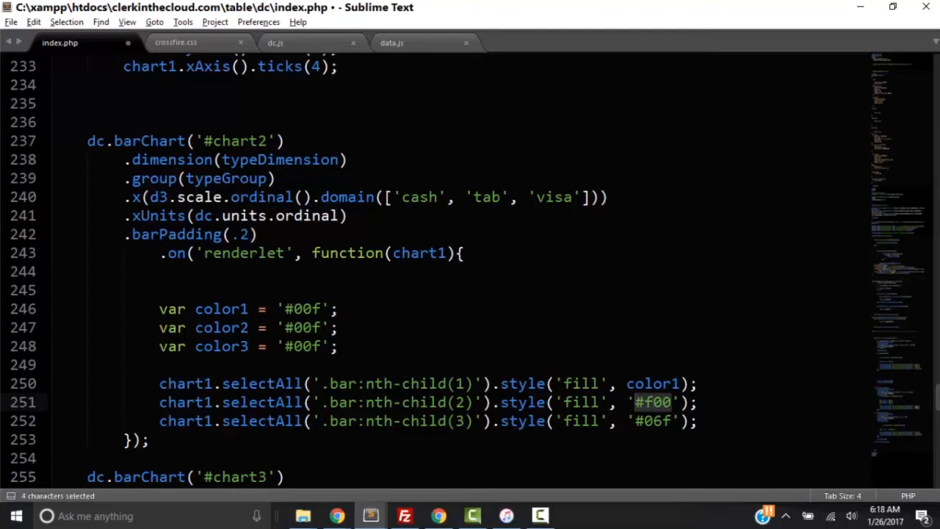
{"action": "key", "text": "ctrl+c"}
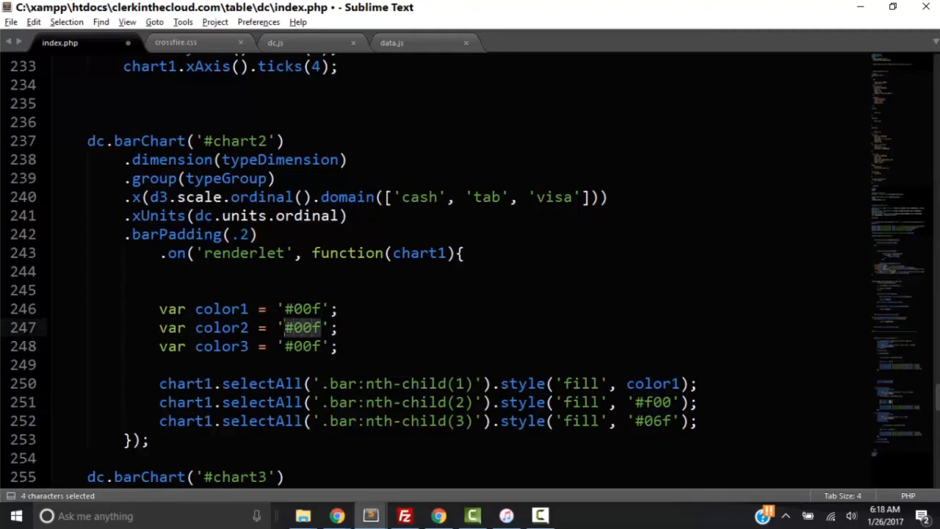
{"action": "type", "text": "#f00"}
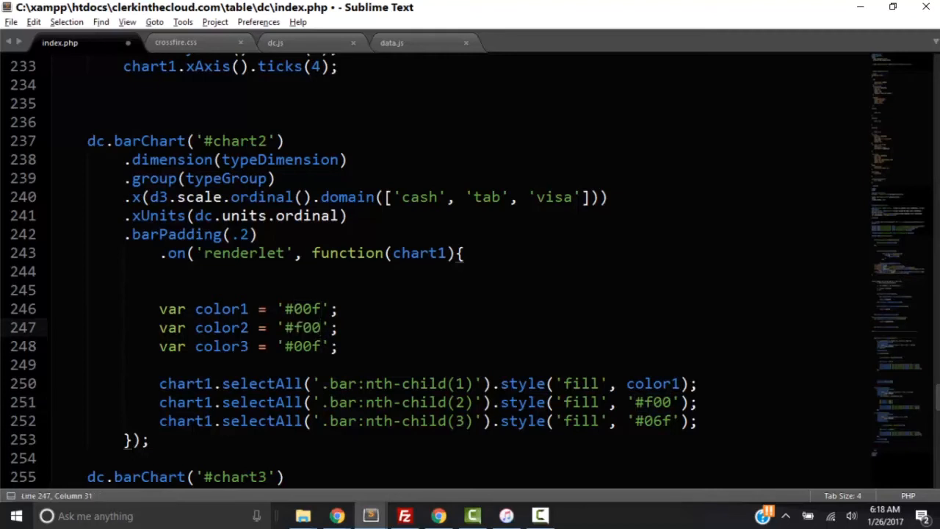
{"action": "double_click", "coordinate": [652, 420]}
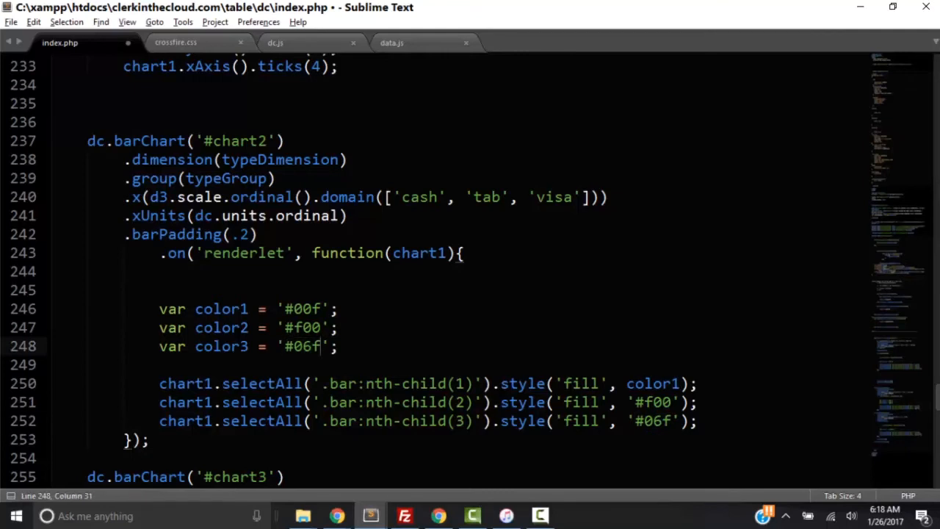
Replace the '#f00' and '#06f' fill literals on lines 251–252 with color2 and color3 references.
{"action": "double_click", "coordinate": [652, 383]}
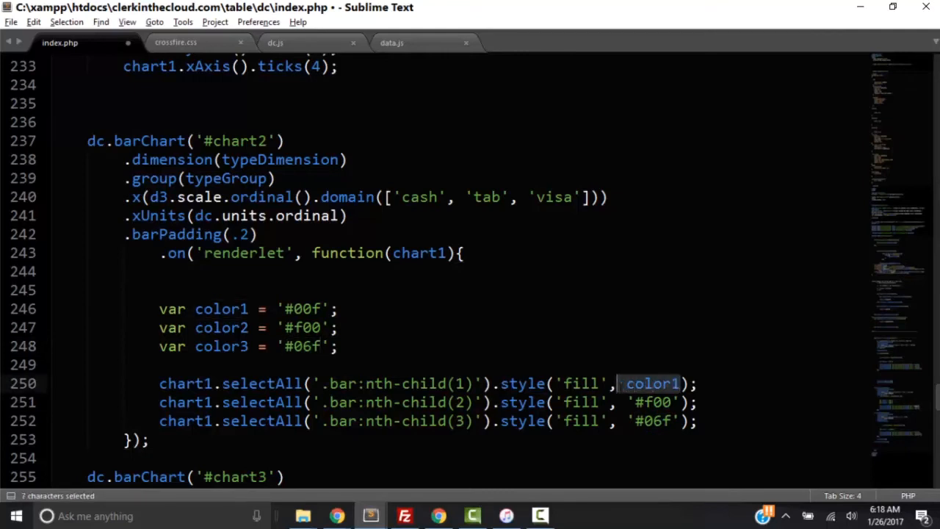
{"action": "key", "text": "ctrl+c"}
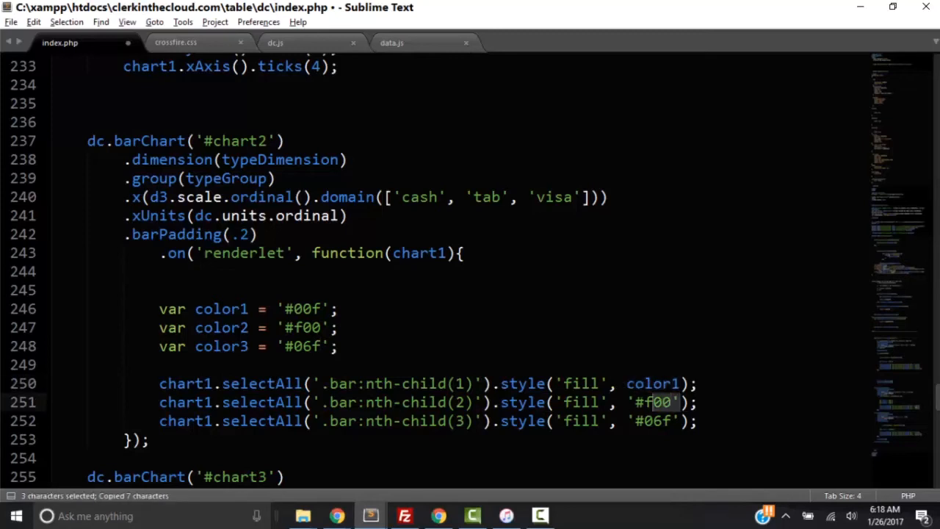
{"action": "double_click", "coordinate": [653, 403]}
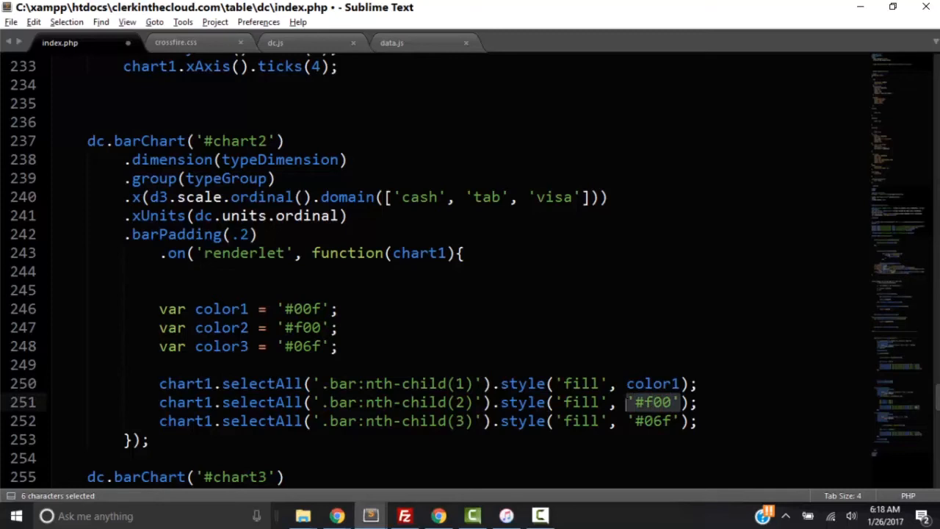
{"action": "type", "text": "color1"}
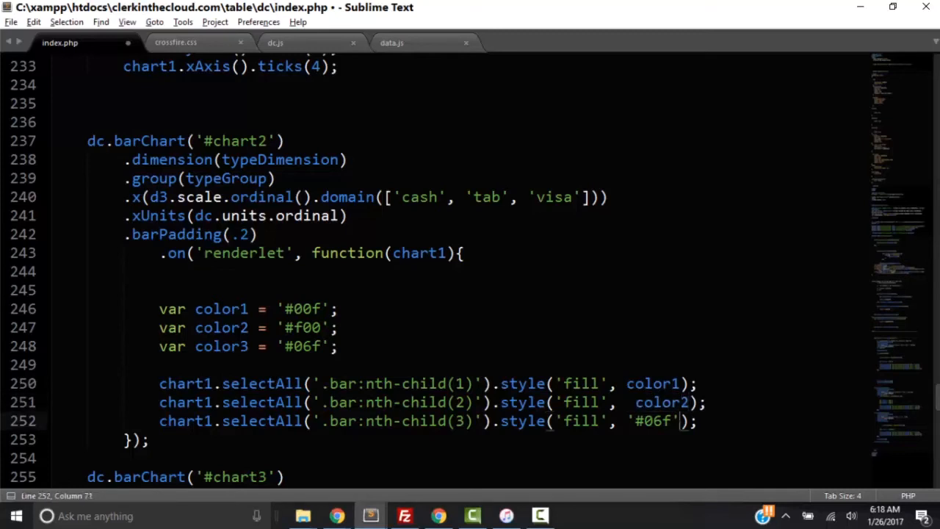
{"action": "double_click", "coordinate": [651, 420]}
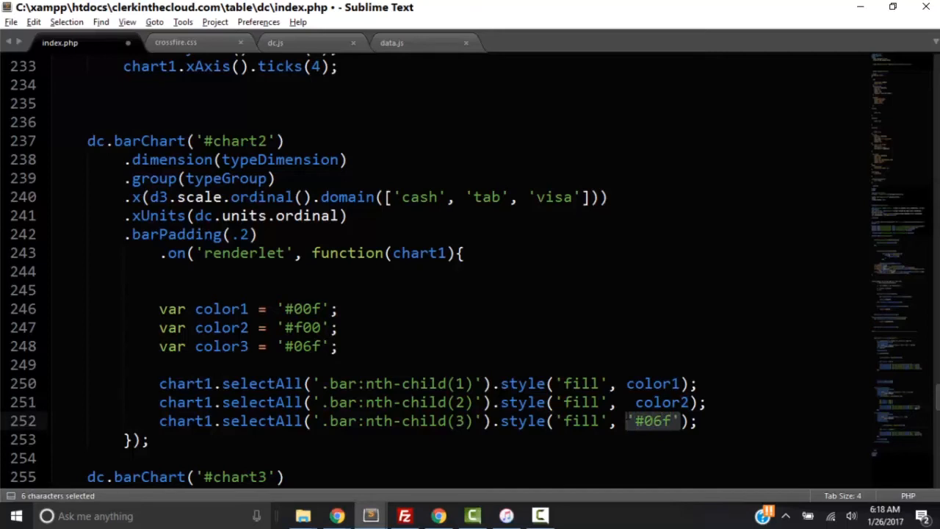
{"action": "type", "text": "color"}
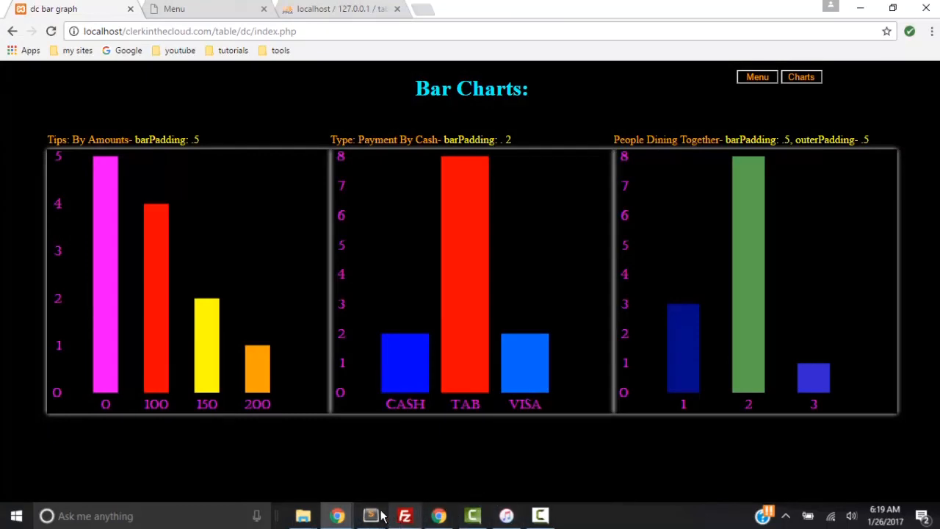
{"action": "left_click", "coordinate": [370, 516]}
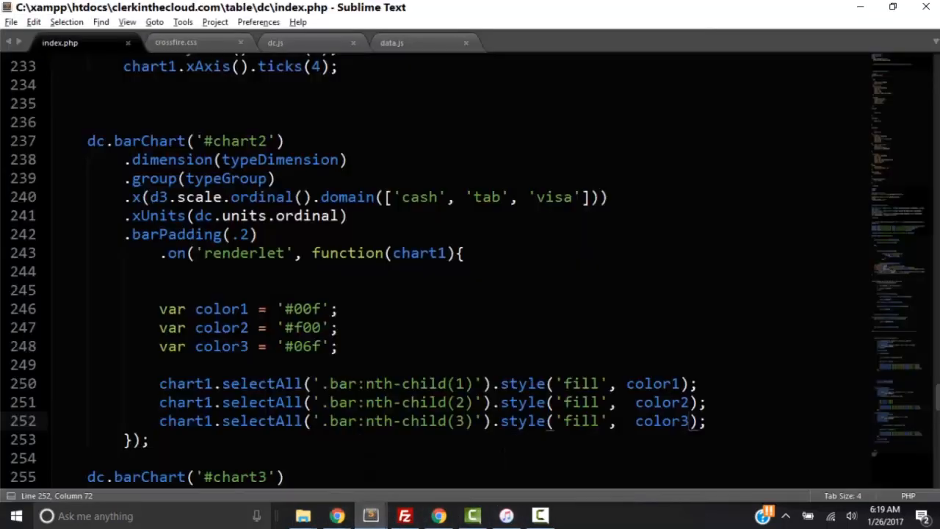
Edit color2 to yellow '#ff0' and color3 to magenta '#f0f'.
{"action": "double_click", "coordinate": [301, 326]}
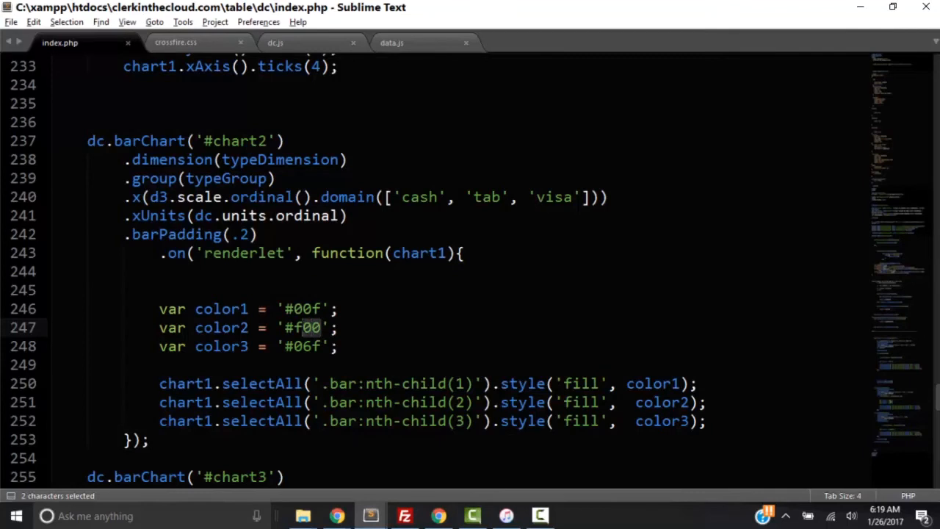
{"action": "type", "text": "ff"}
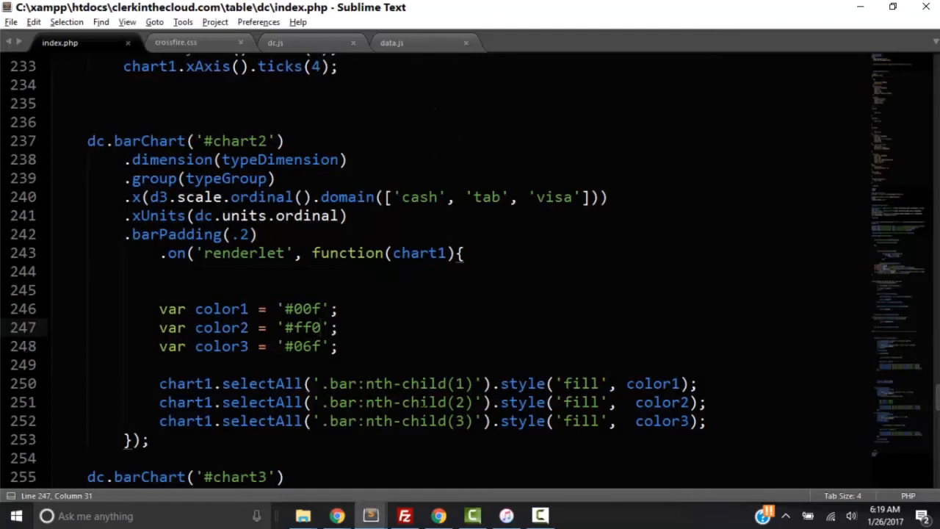
{"action": "left_click", "coordinate": [311, 347]}
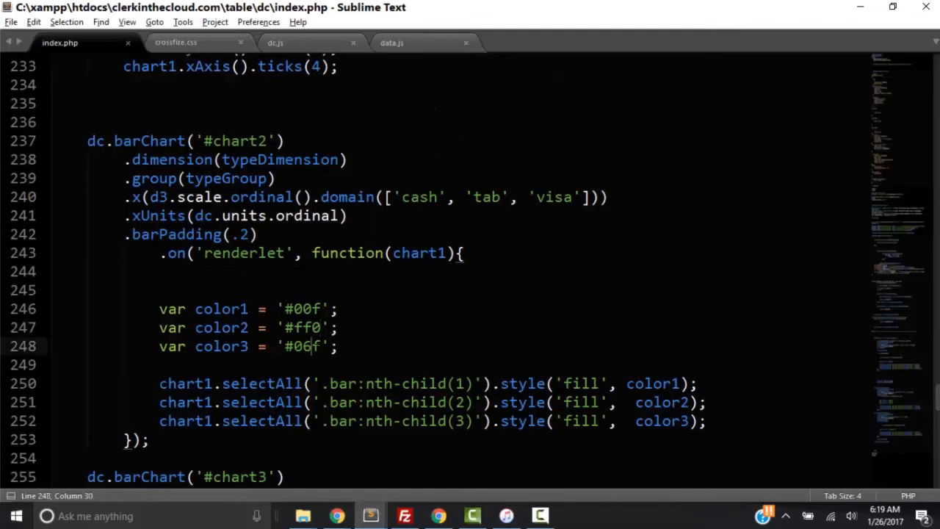
{"action": "double_click", "coordinate": [299, 346]}
{"action": "type", "text": "f"}
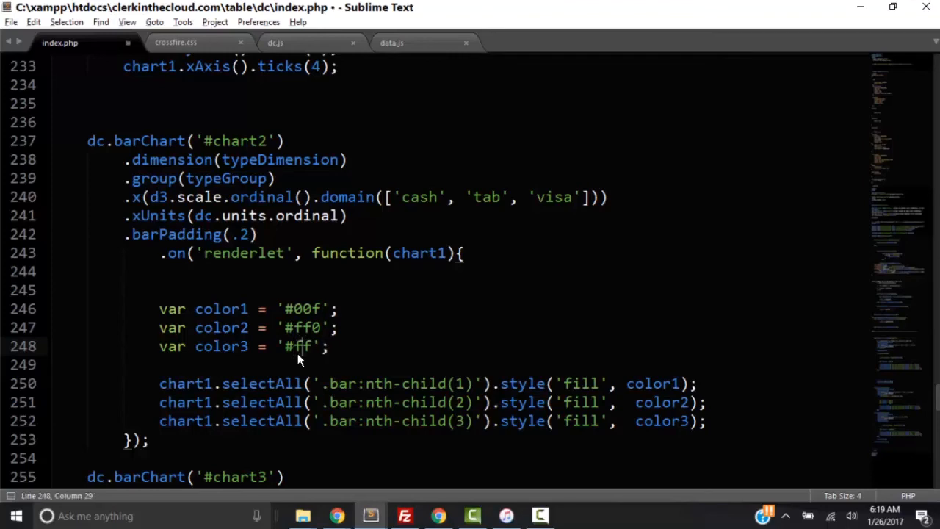
{"action": "type", "text": "0"}
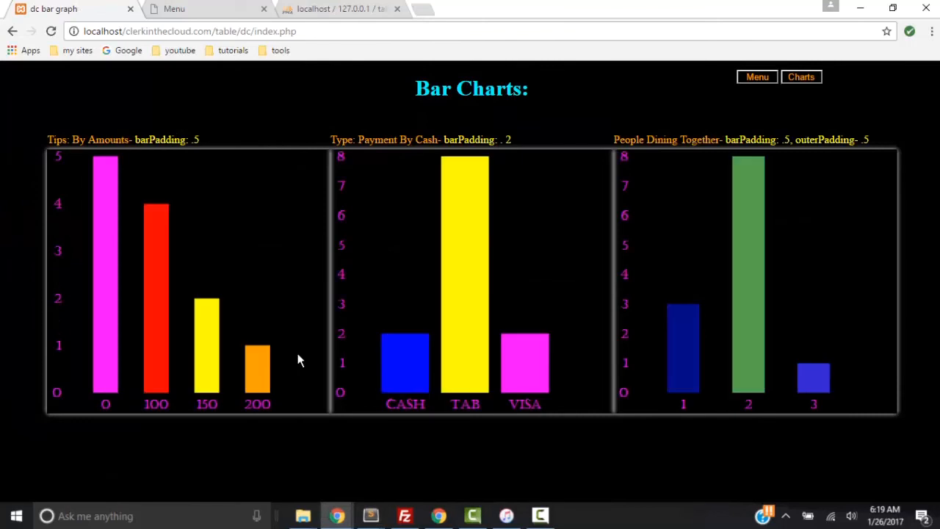
{"action": "mouse_move", "coordinate": [540, 515]}
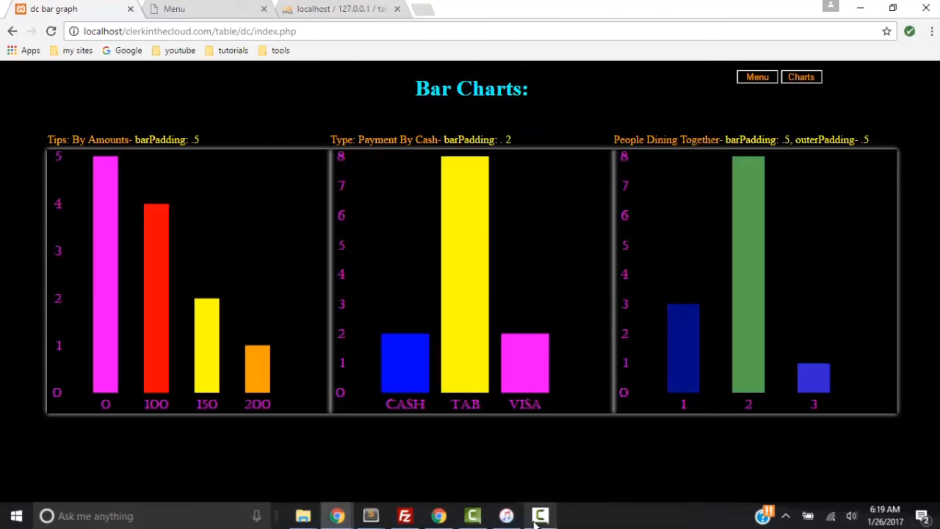
{"action": "mouse_move", "coordinate": [505, 516]}
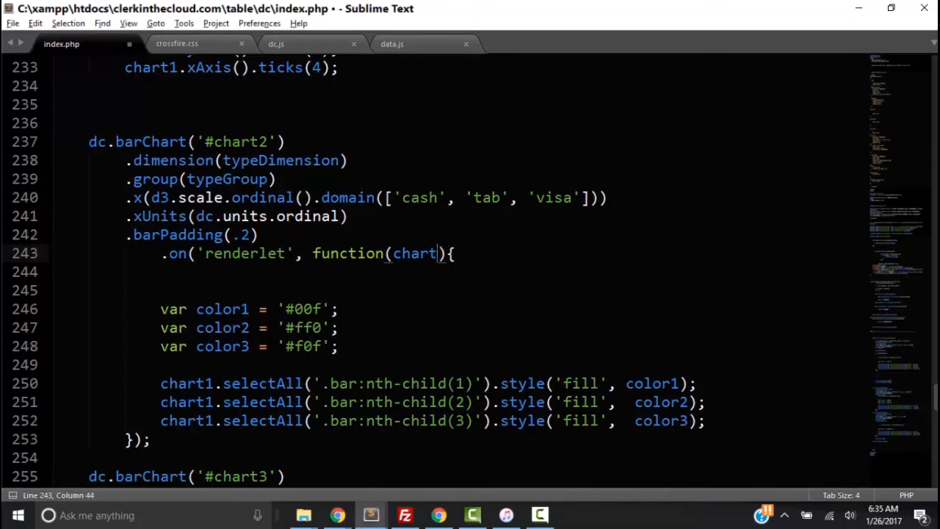
Rename chart2's renderlet parameter from chart1 to chart on line 243.
{"action": "left_click", "coordinate": [209, 382]}
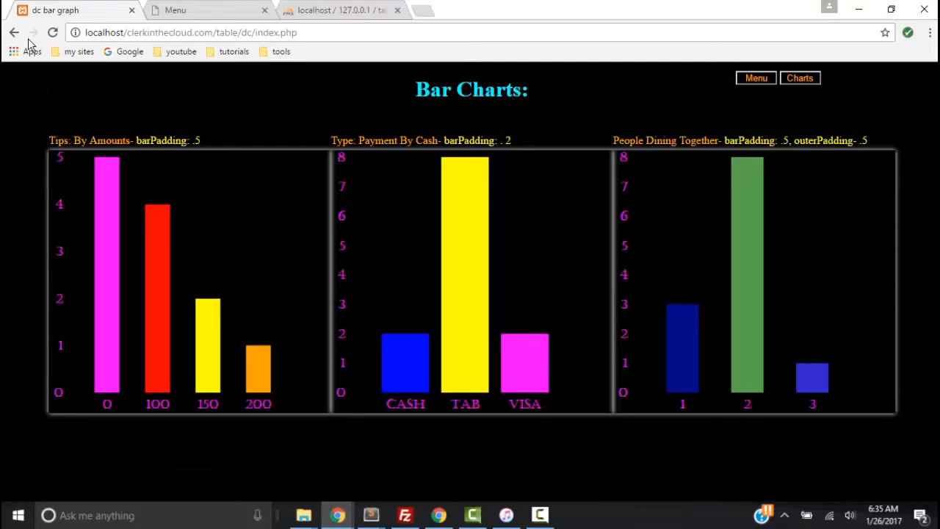
Reload the page, rename the chart1.selectAll calls to chart, and confirm bars stay blue, yellow and magenta.
{"action": "left_click", "coordinate": [53, 32]}
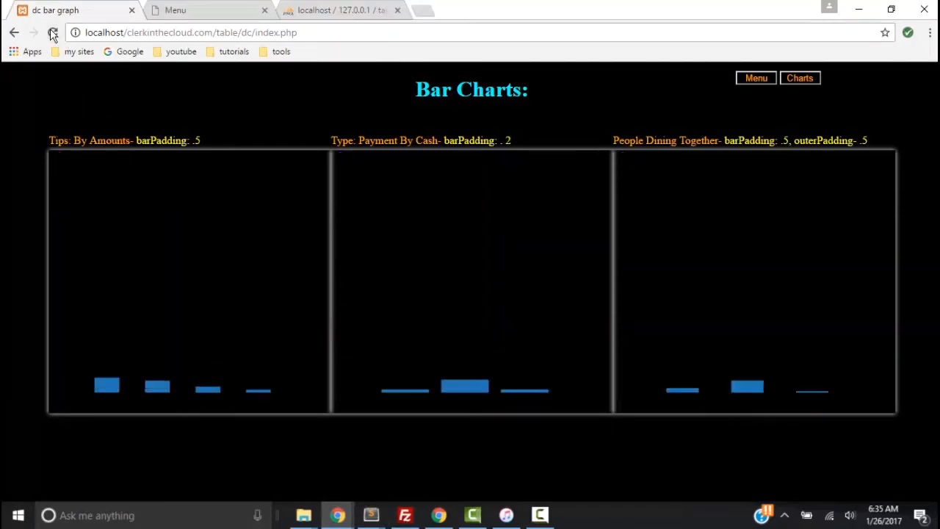
{"action": "left_click", "coordinate": [53, 32]}
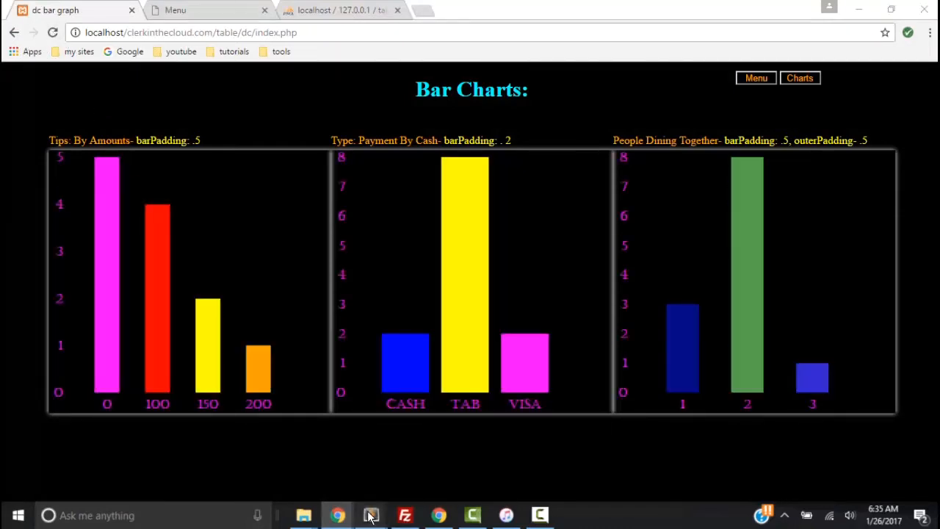
{"action": "left_click", "coordinate": [370, 514]}
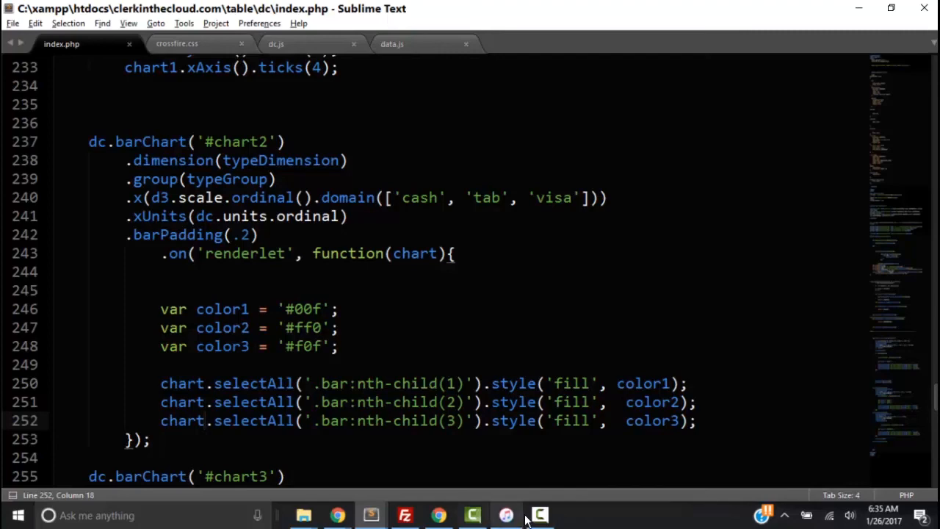
{"action": "left_click", "coordinate": [336, 514]}
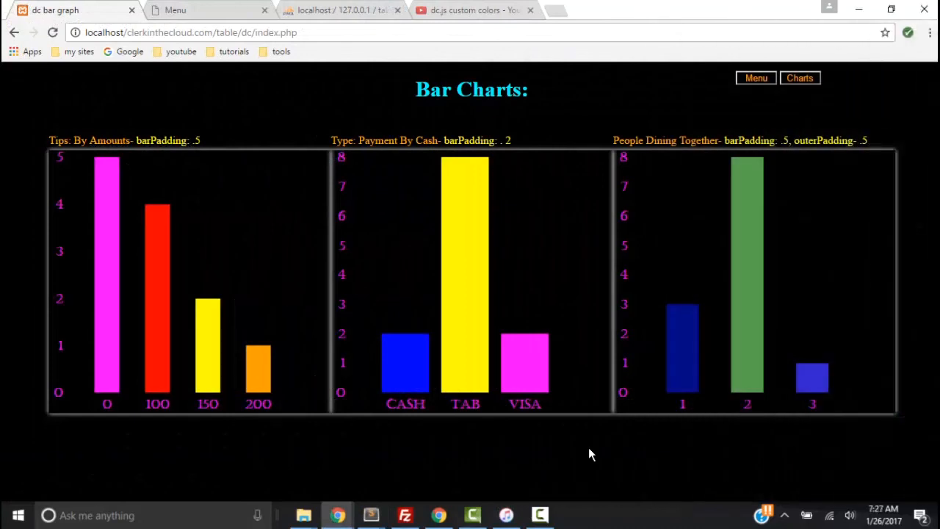